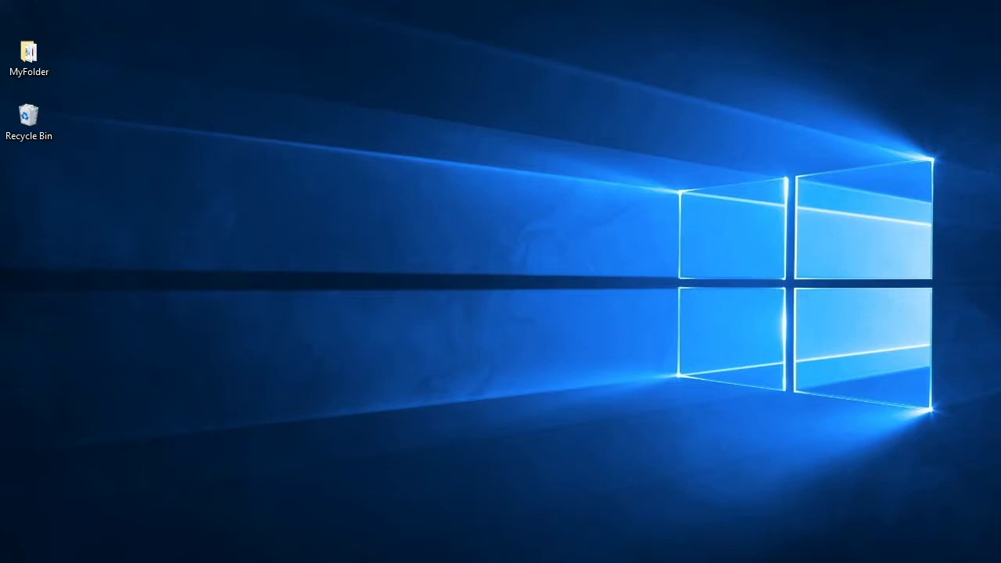
pyautogui.moveTo(784, 462)
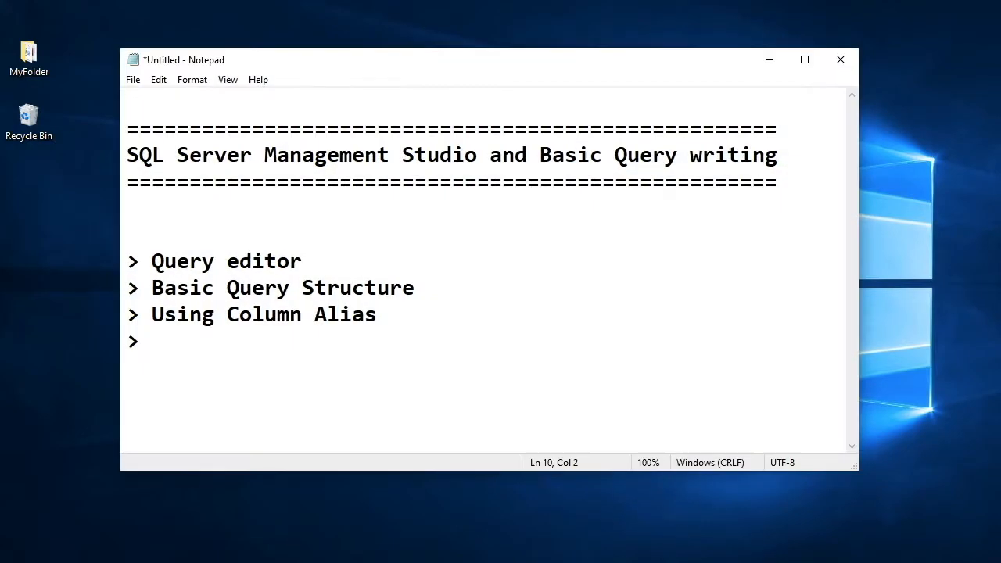
# Step: Delete the empty trailing bullet and highlight the agenda words Query and Structure
pyautogui.press('backspace')
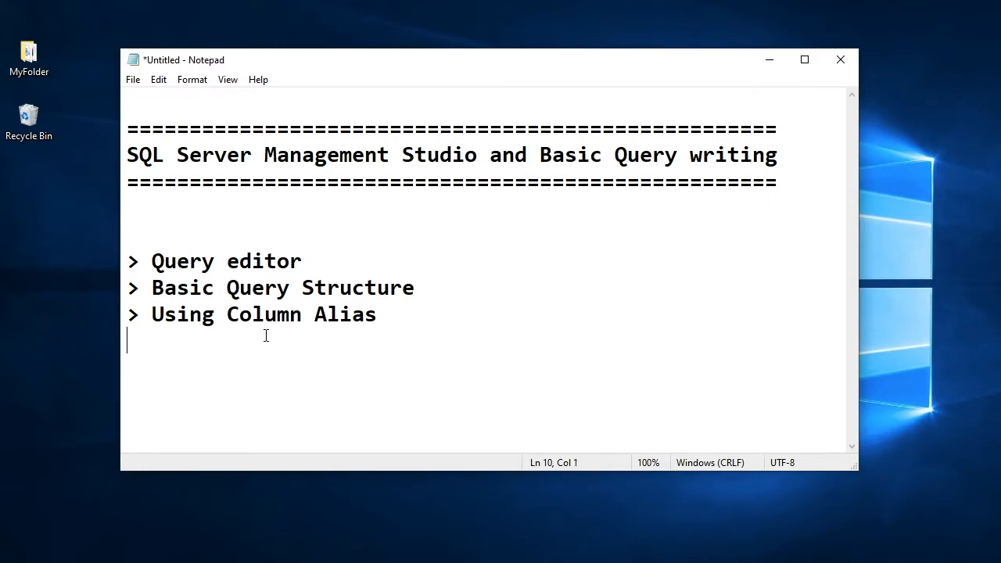
pyautogui.doubleClick(264, 262)
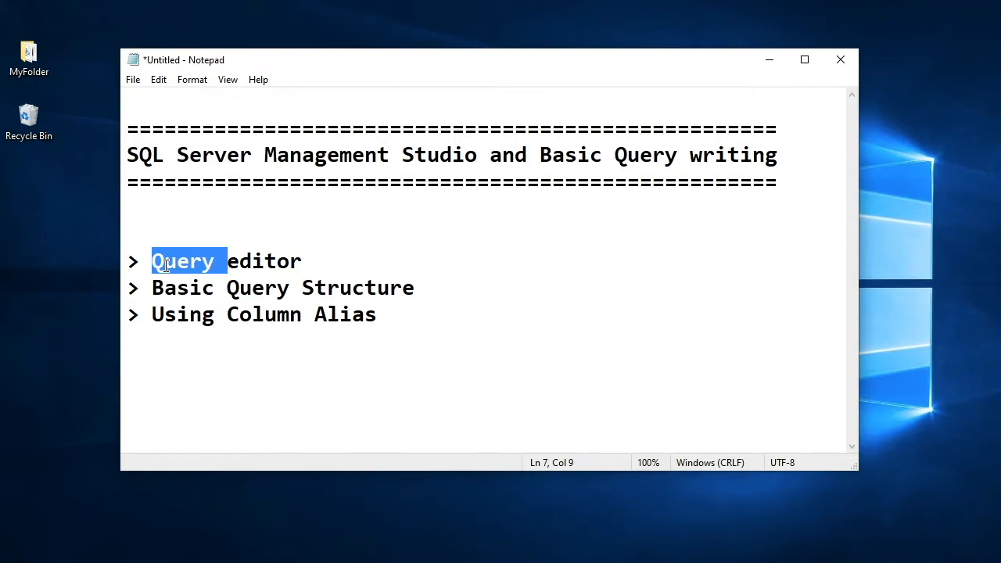
pyautogui.click(258, 288)
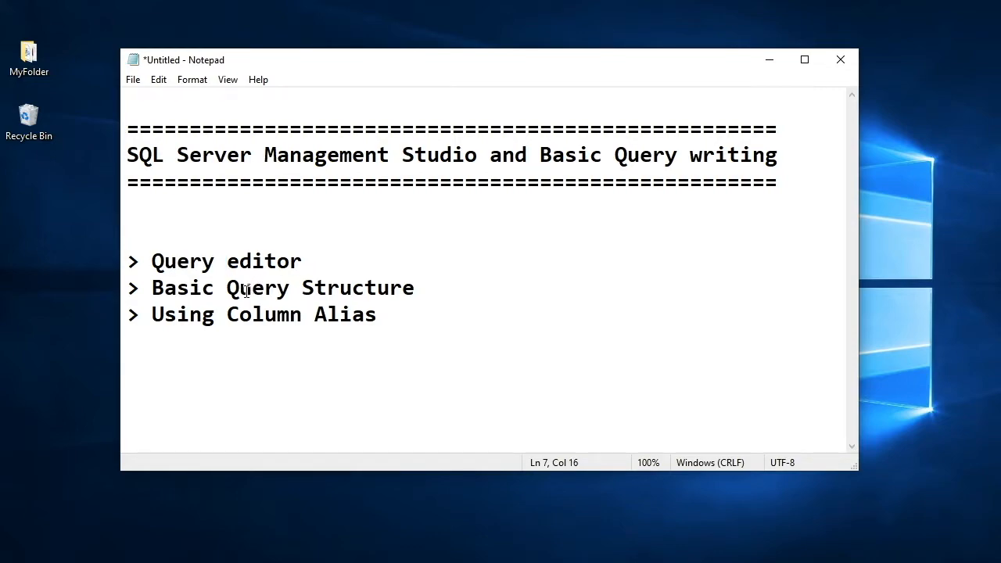
pyautogui.moveTo(396, 299)
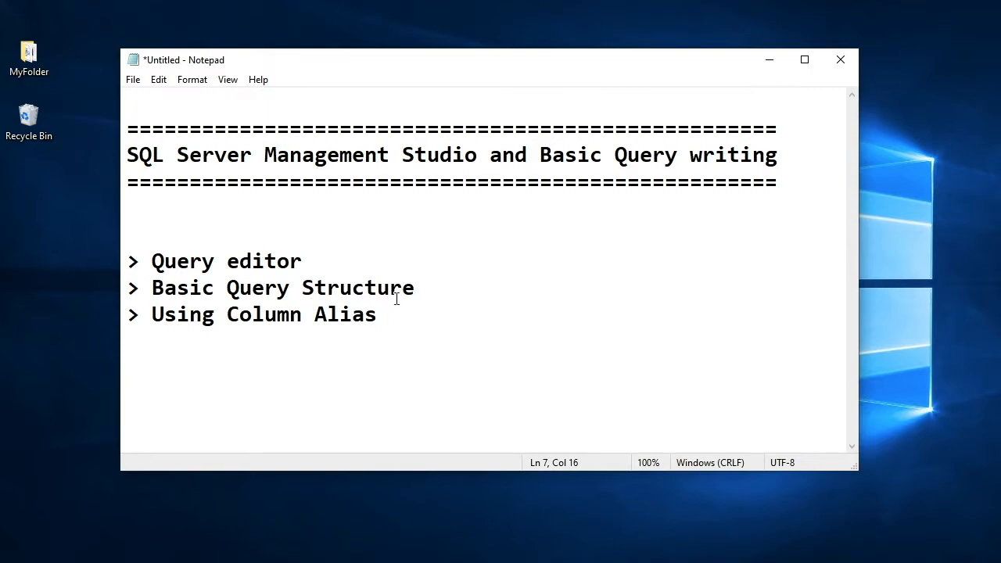
pyautogui.doubleClick(358, 288)
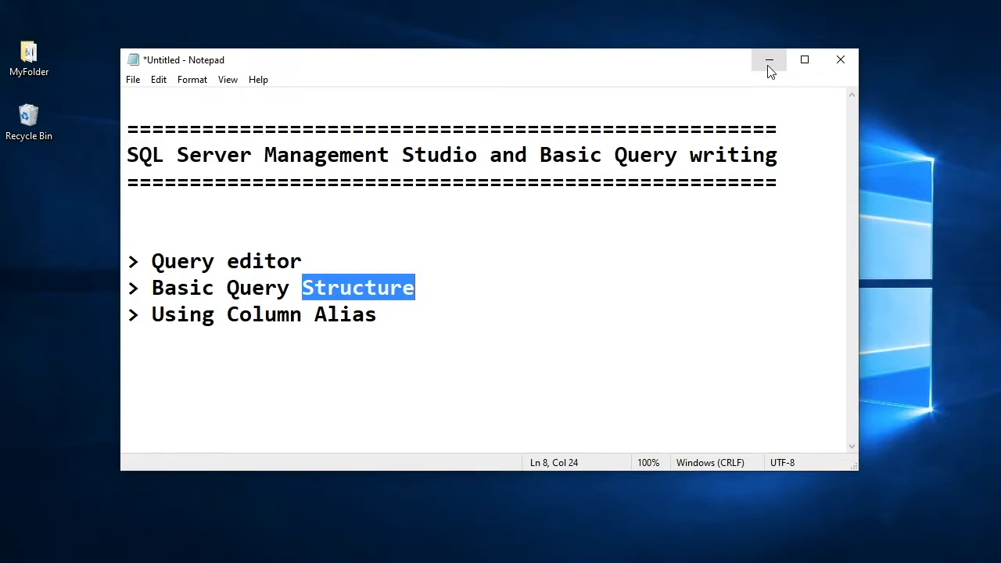
# Step: Minimize Notepad, expand the Databases folder, and type 'select *' in the query window
pyautogui.click(768, 59)
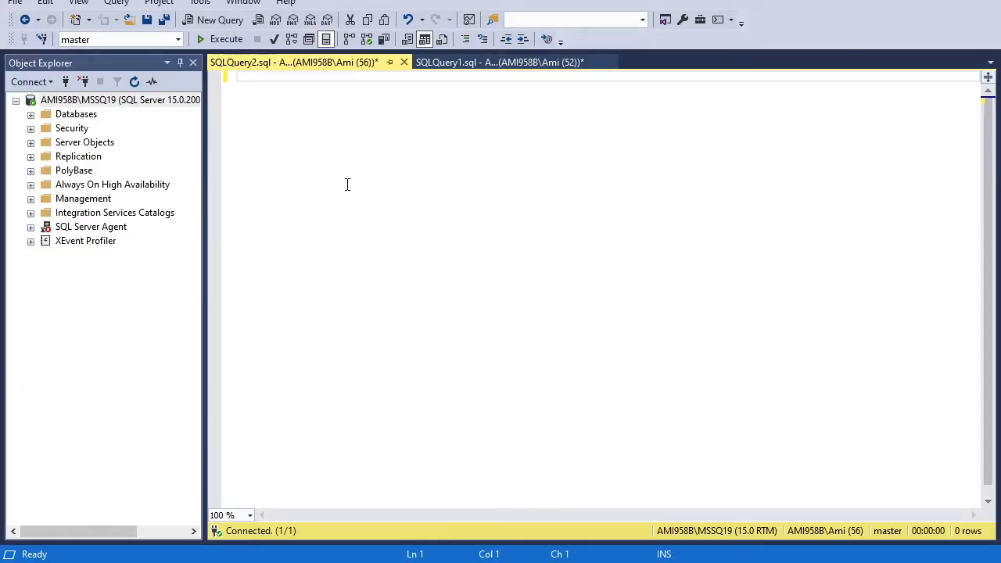
pyautogui.moveTo(327, 161)
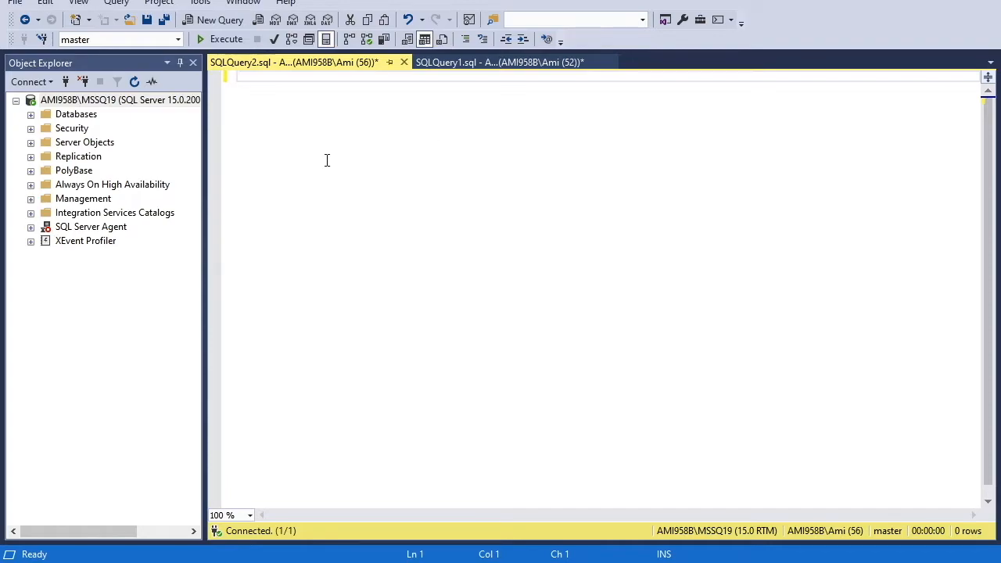
pyautogui.moveTo(422, 248)
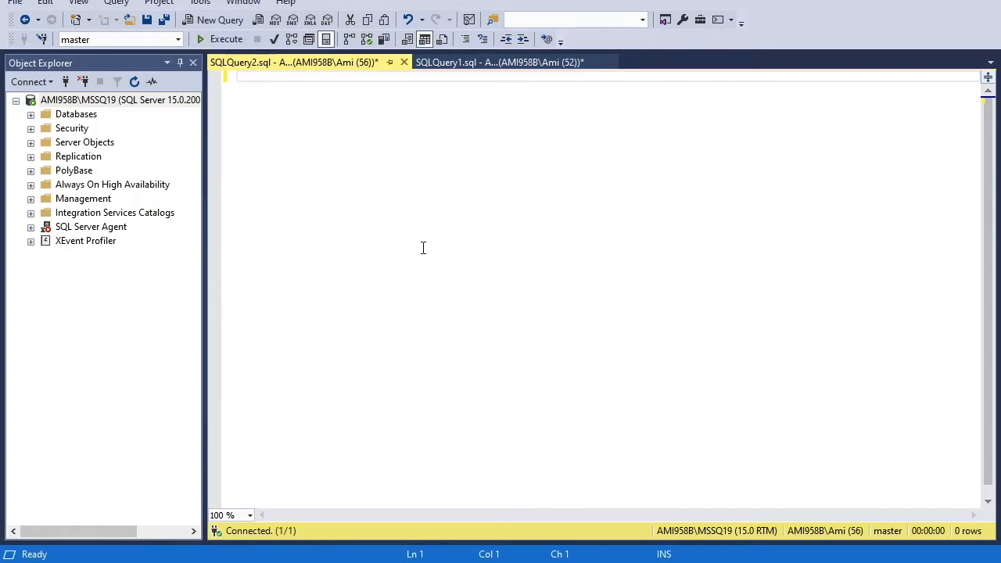
pyautogui.moveTo(690, 280)
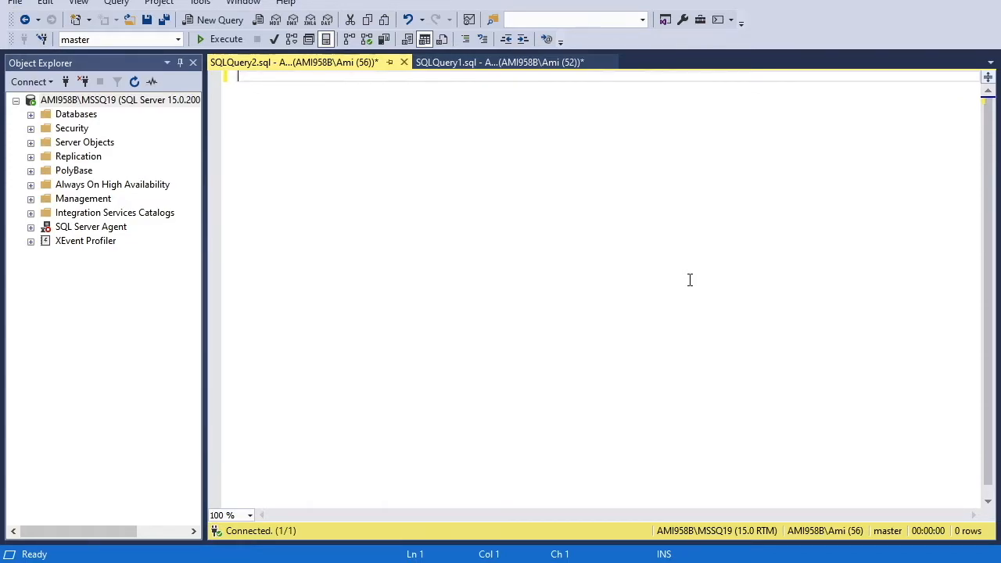
pyautogui.moveTo(124, 194)
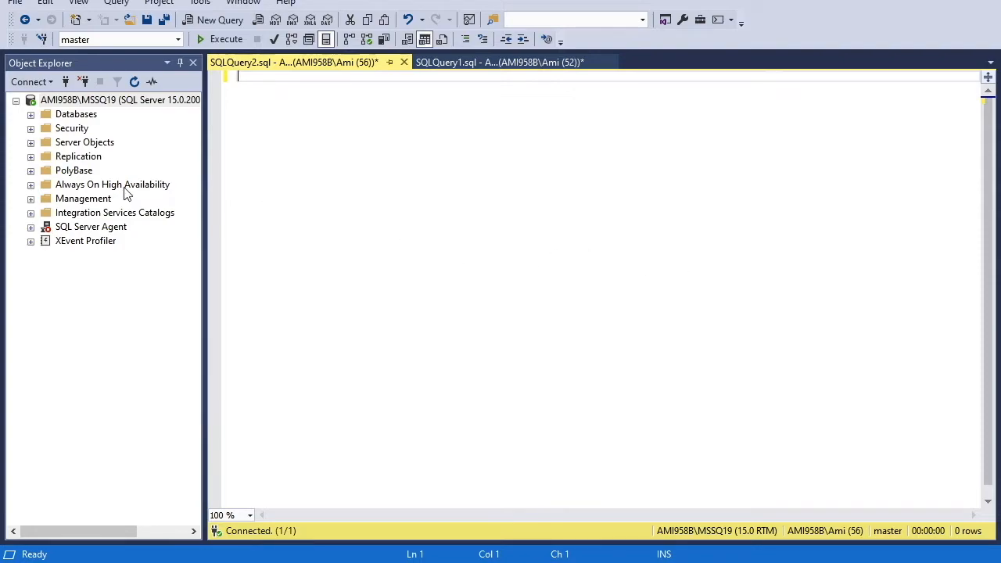
pyautogui.click(30, 114)
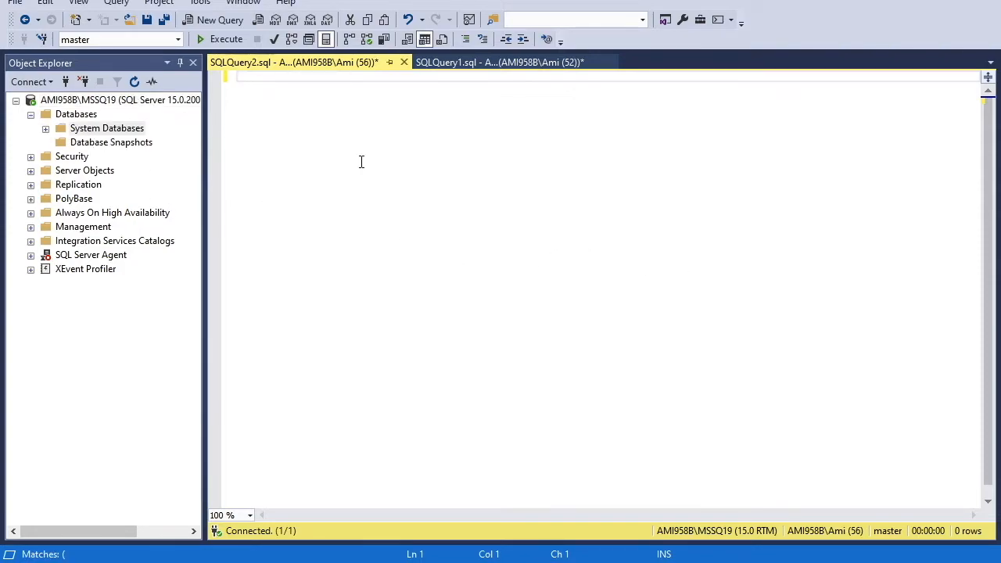
pyautogui.write('u')
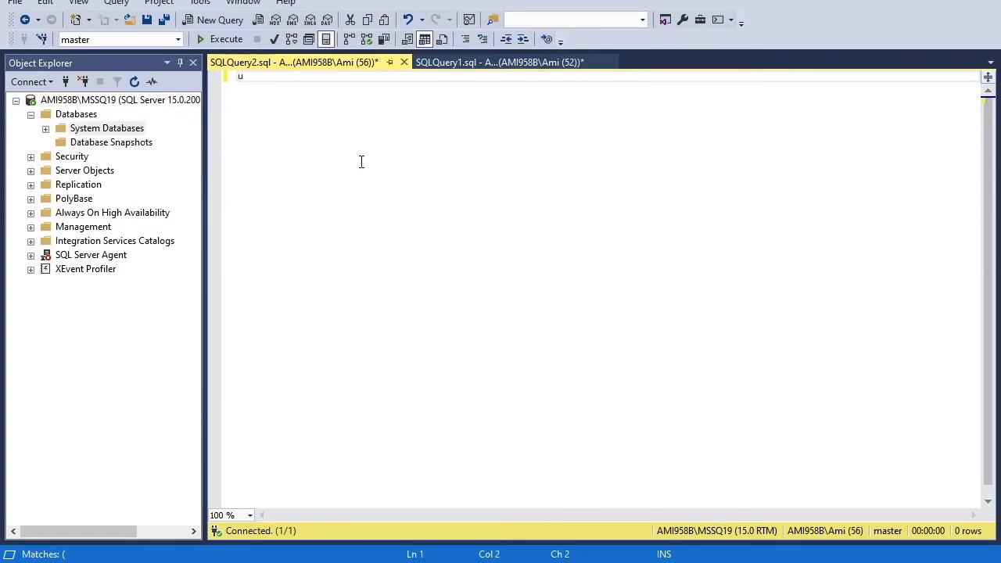
pyautogui.press('Backspace')
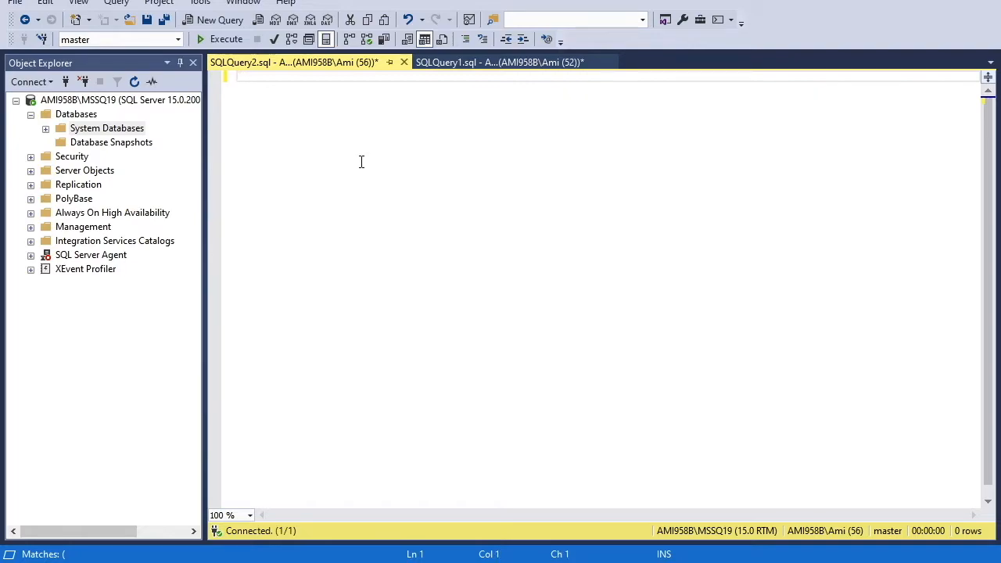
pyautogui.write('select * from')
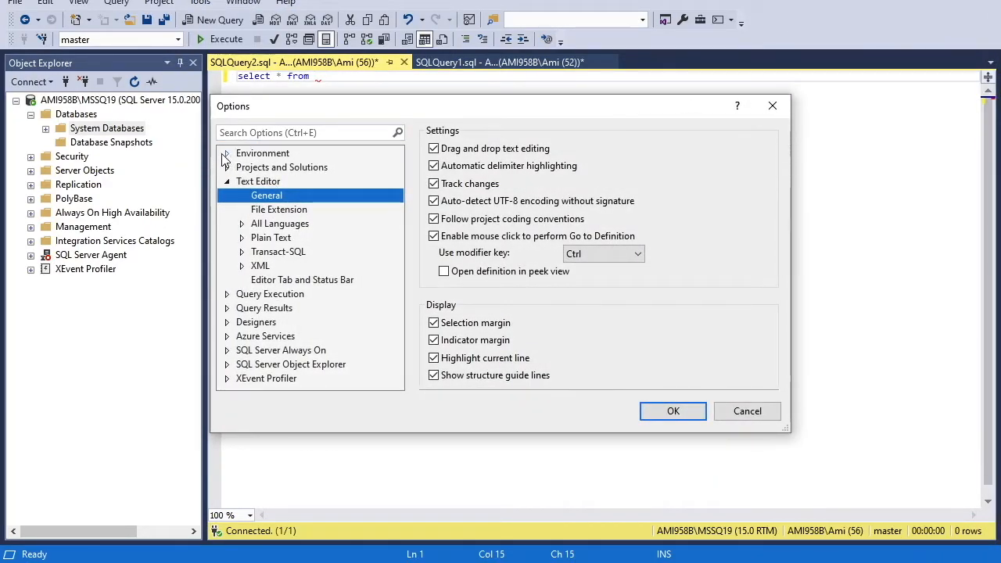
# Step: Raise the editor font size from 9 to 15 under Environment > Fonts and Colors
pyautogui.click(225, 152)
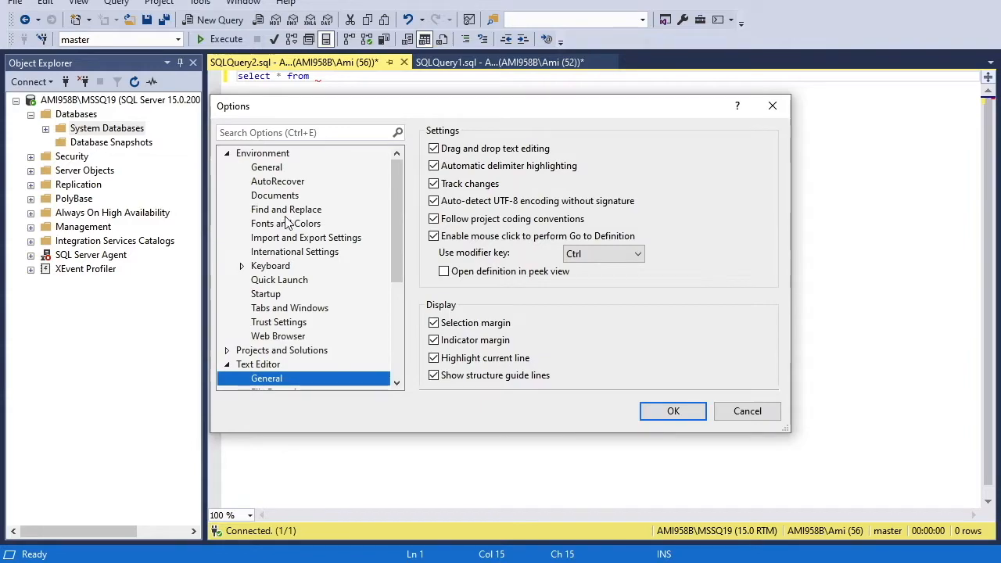
pyautogui.click(286, 223)
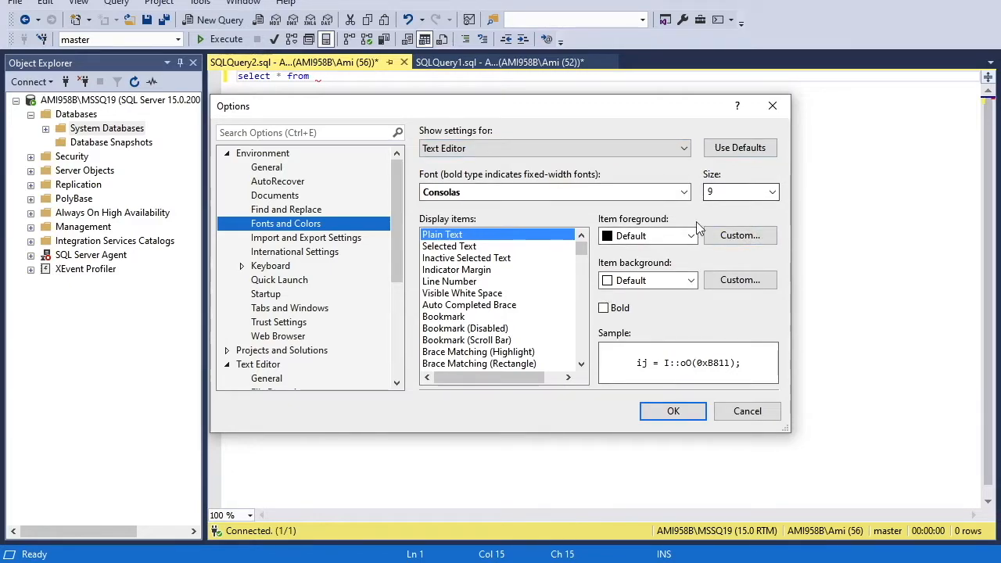
pyautogui.click(771, 191)
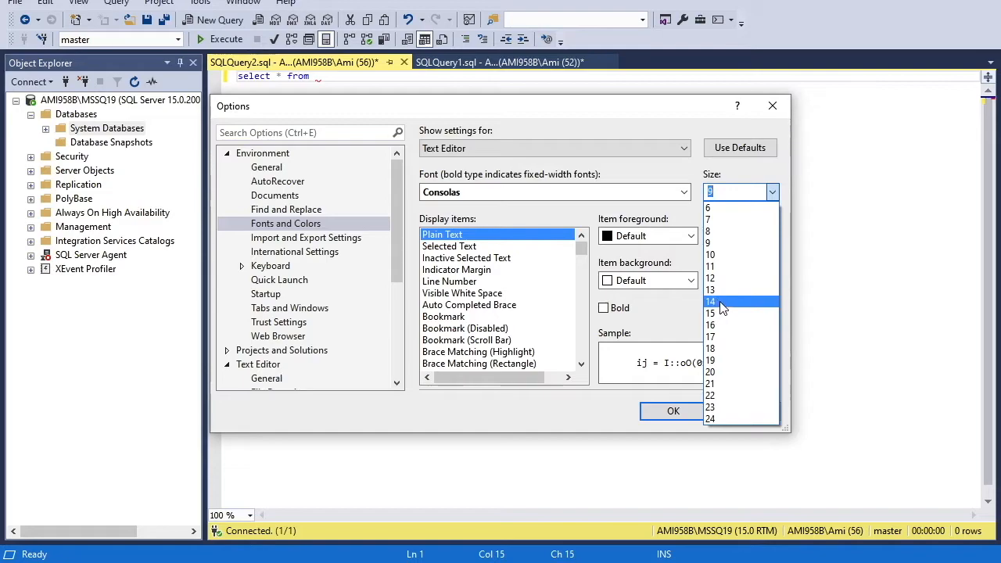
pyautogui.click(709, 313)
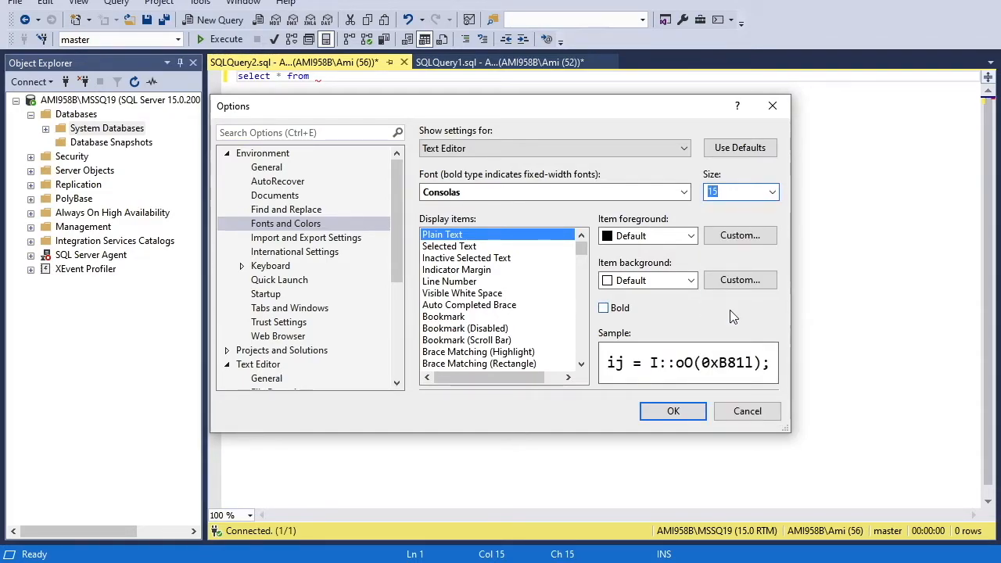
pyautogui.moveTo(727, 466)
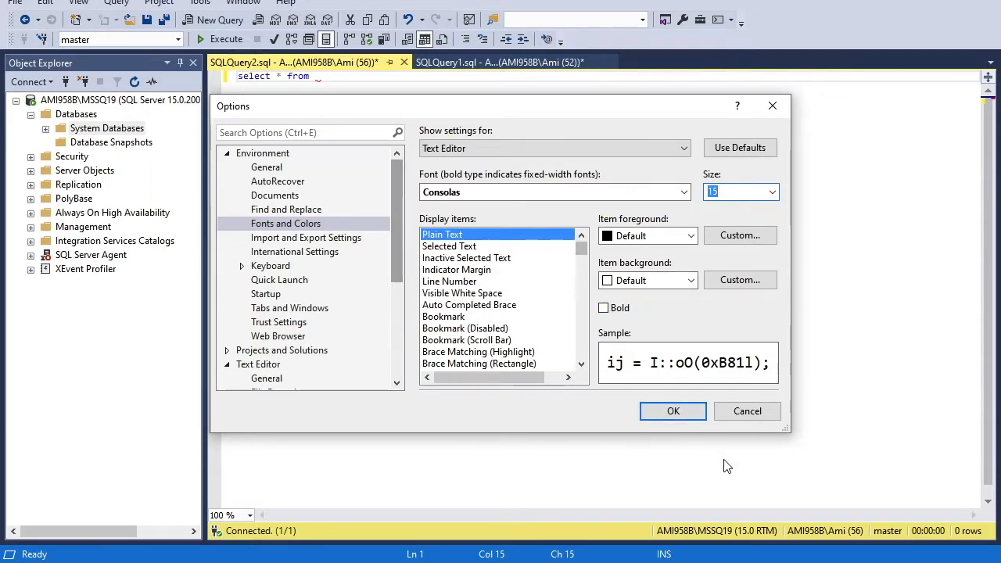
pyautogui.click(673, 411)
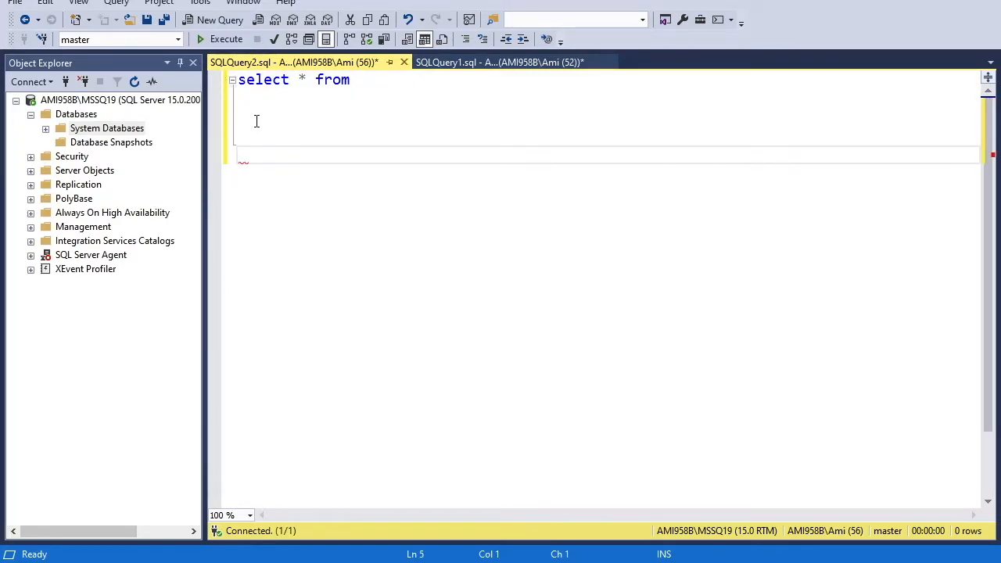
# Step: Enter text below the 'select * from' line to open up space for the query
pyautogui.write('XCXC')
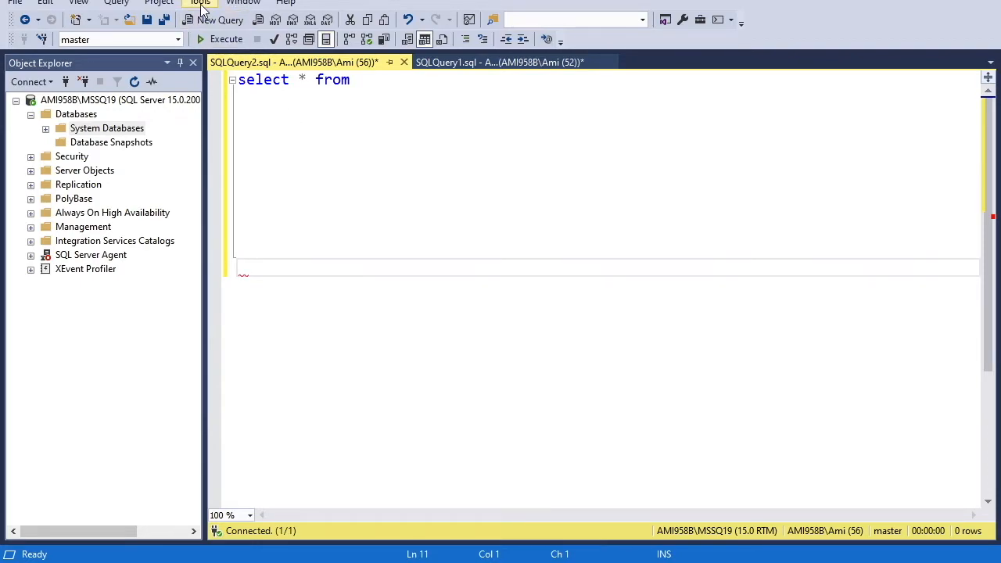
# Step: Turn on line numbers for all languages in Text Editor options and delete a character
pyautogui.click(198, 3)
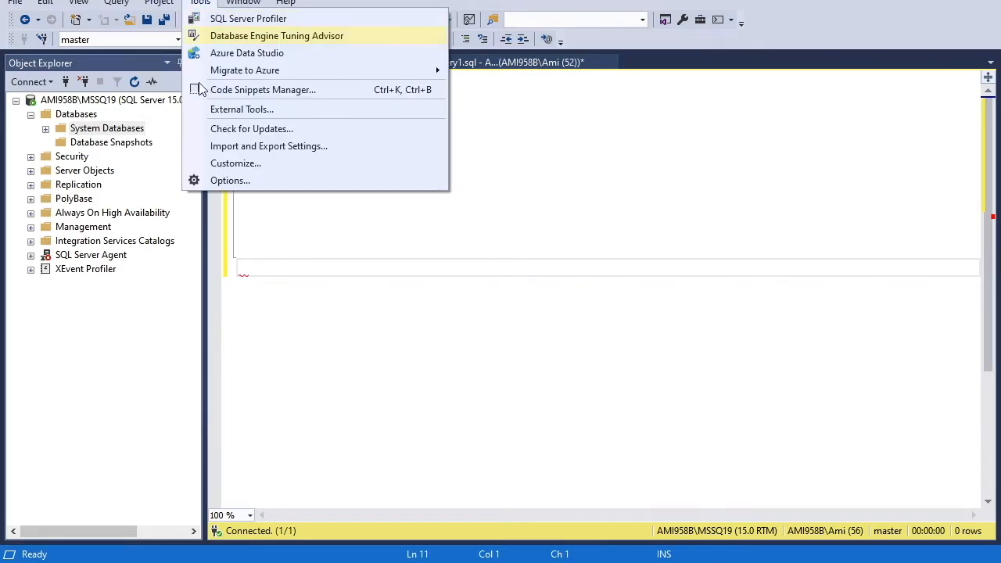
pyautogui.click(230, 180)
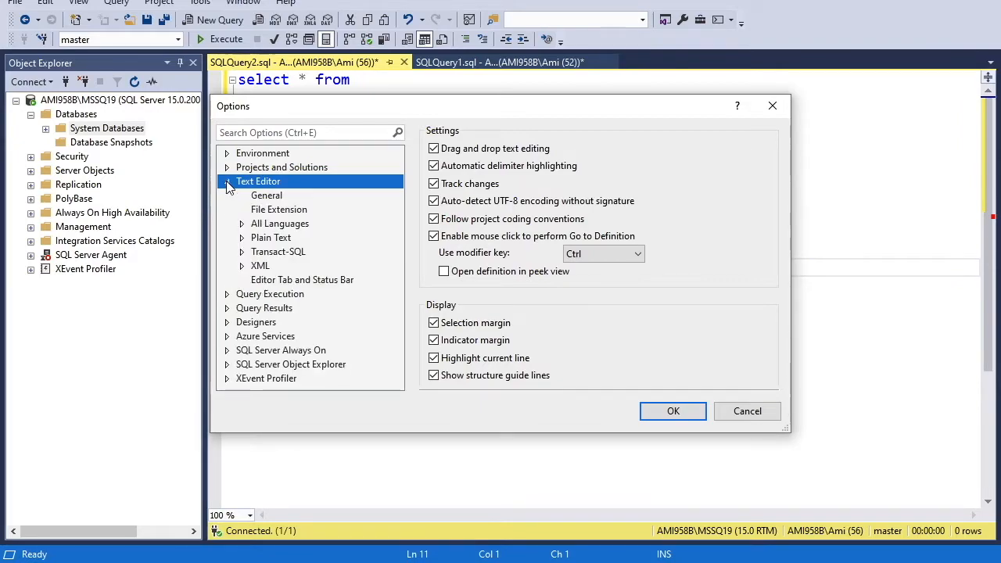
pyautogui.click(242, 223)
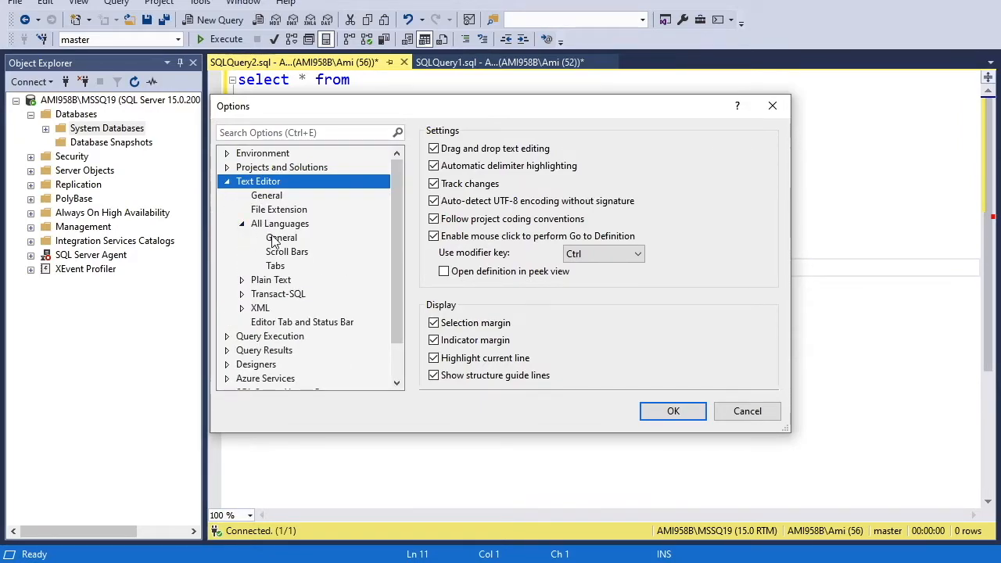
pyautogui.click(281, 237)
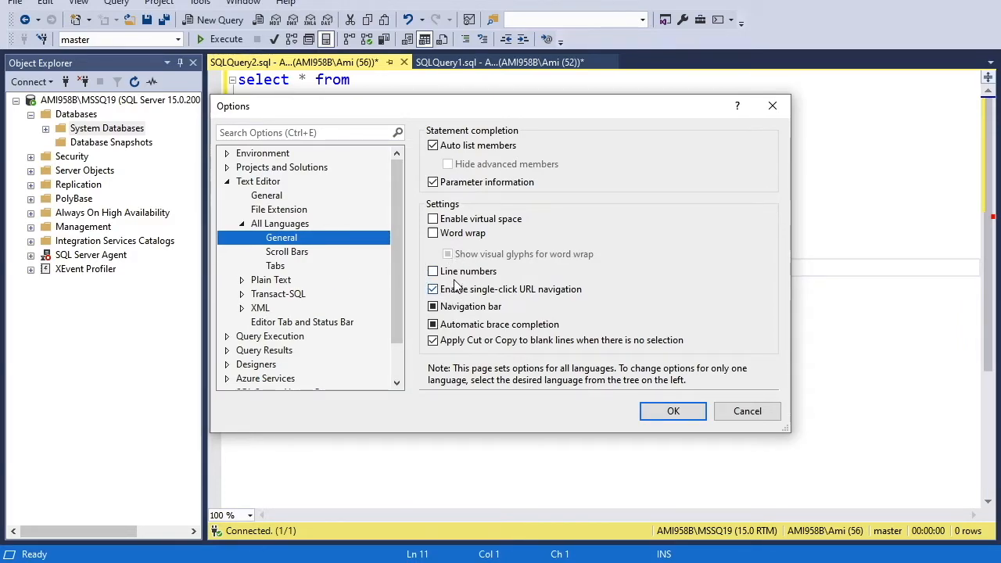
pyautogui.click(432, 271)
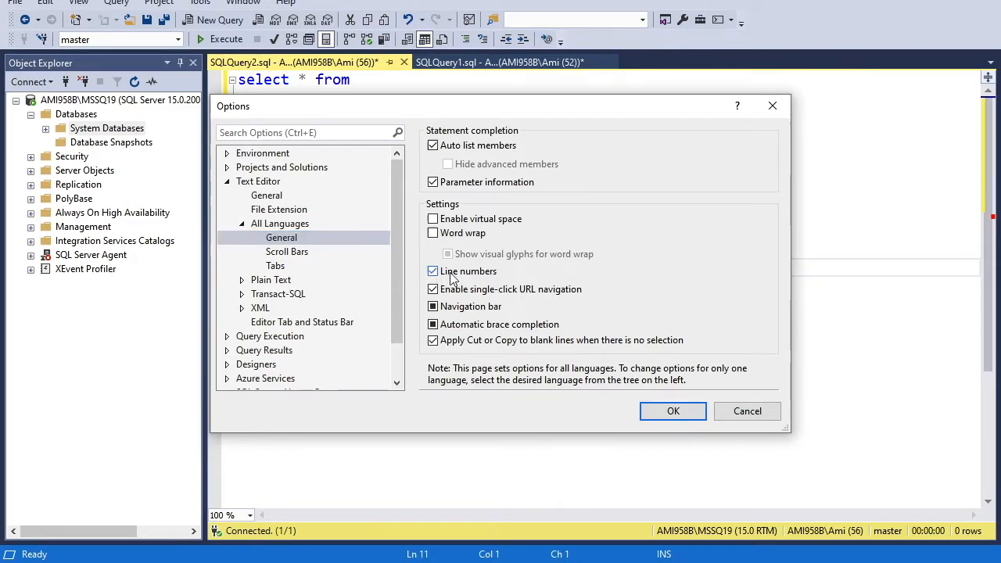
pyautogui.click(673, 411)
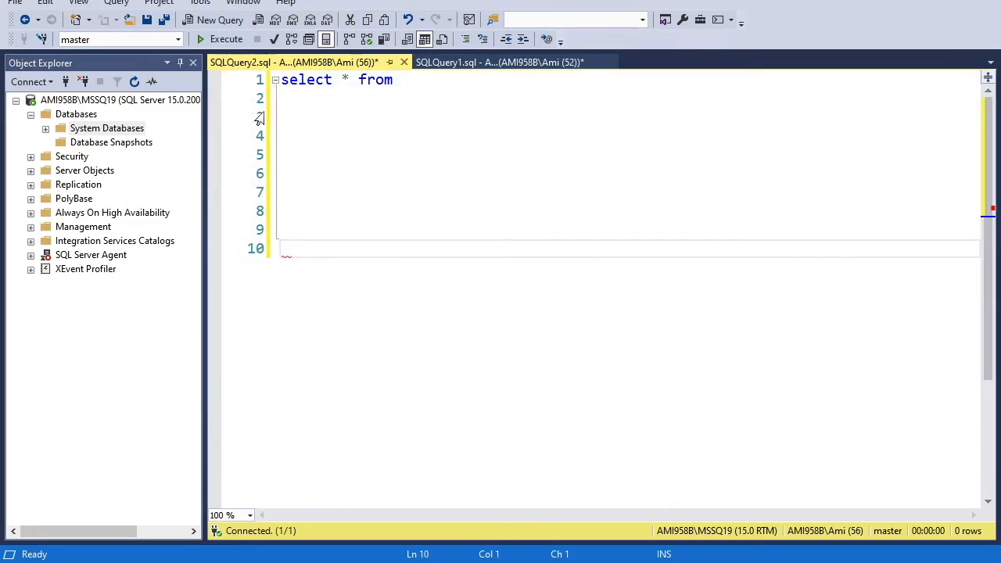
pyautogui.press('Backspace')
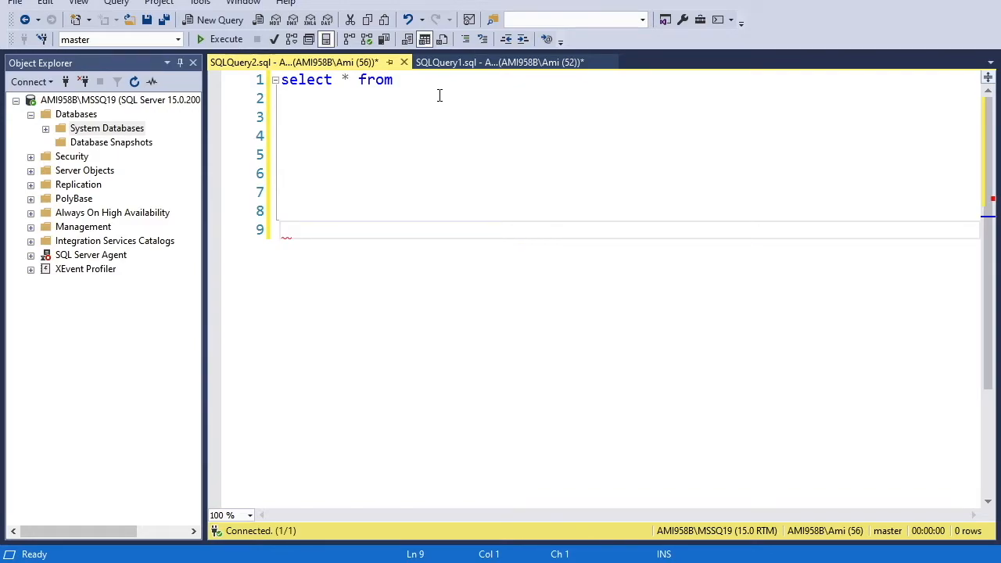
# Step: Select the draft query text, refresh the Databases node, and select MyTestDB
pyautogui.press('ctrl+a')
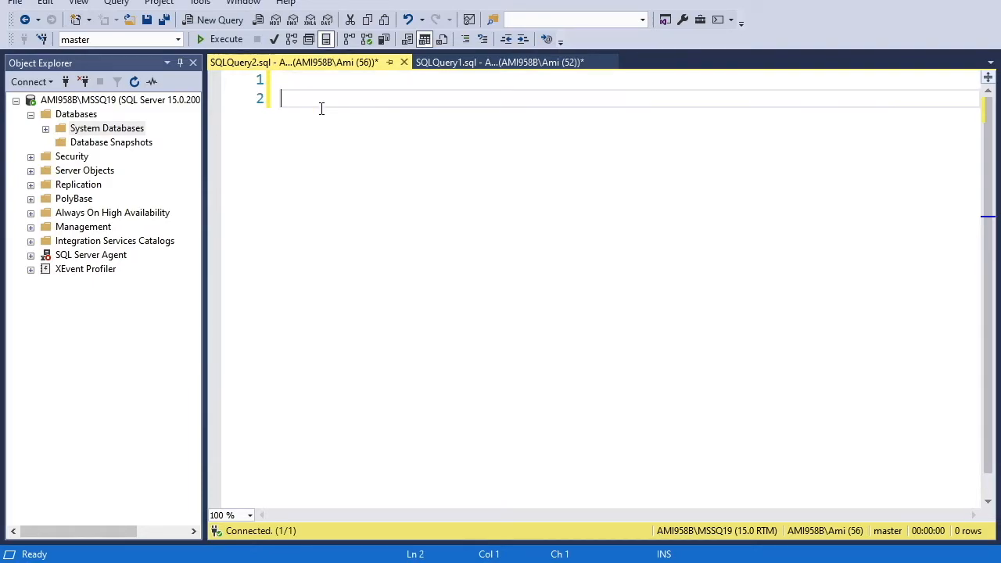
pyautogui.rightClick(76, 113)
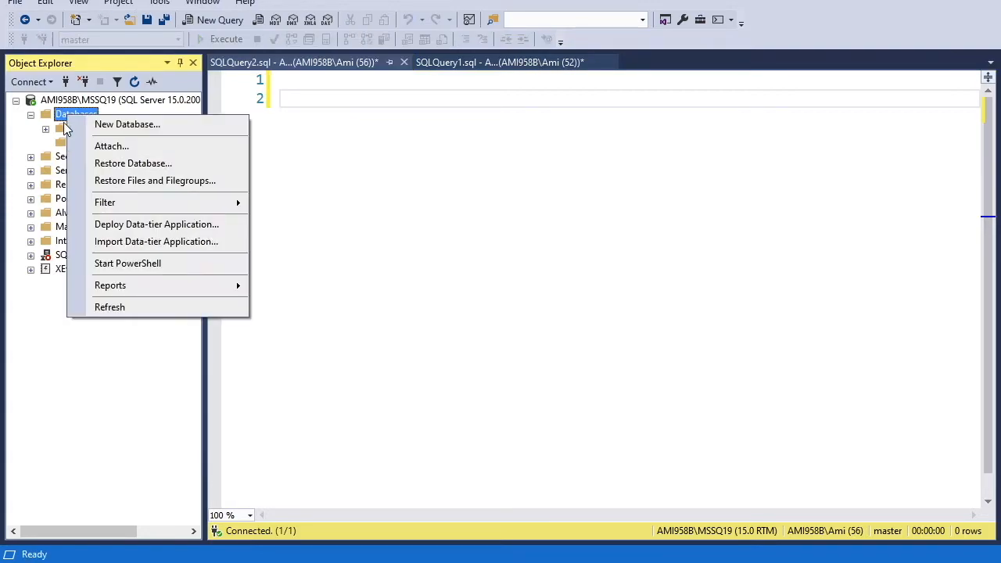
pyautogui.click(109, 306)
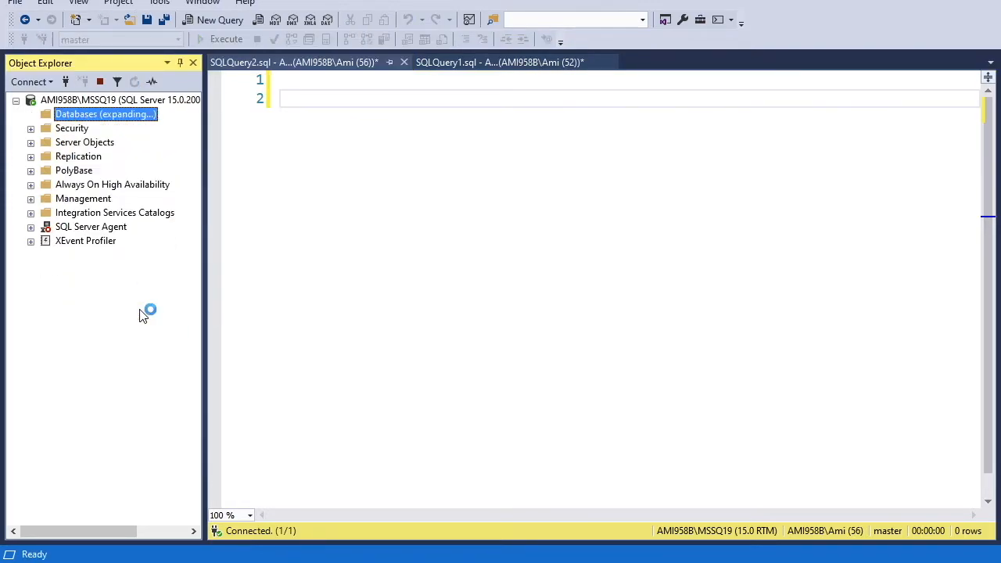
pyautogui.click(31, 114)
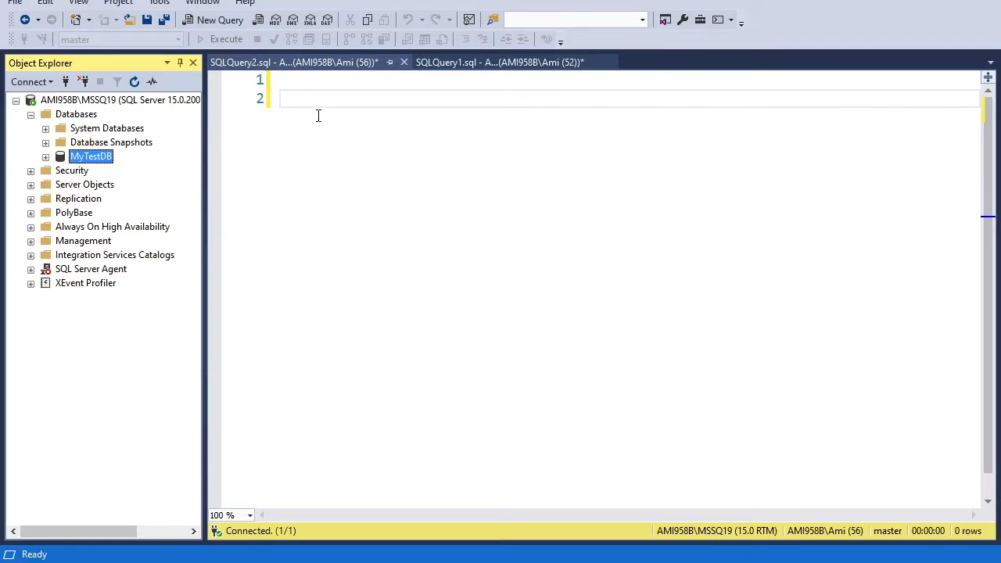
# Step: Type 'use MyTestDB', select it, and execute the statement
pyautogui.write('use')
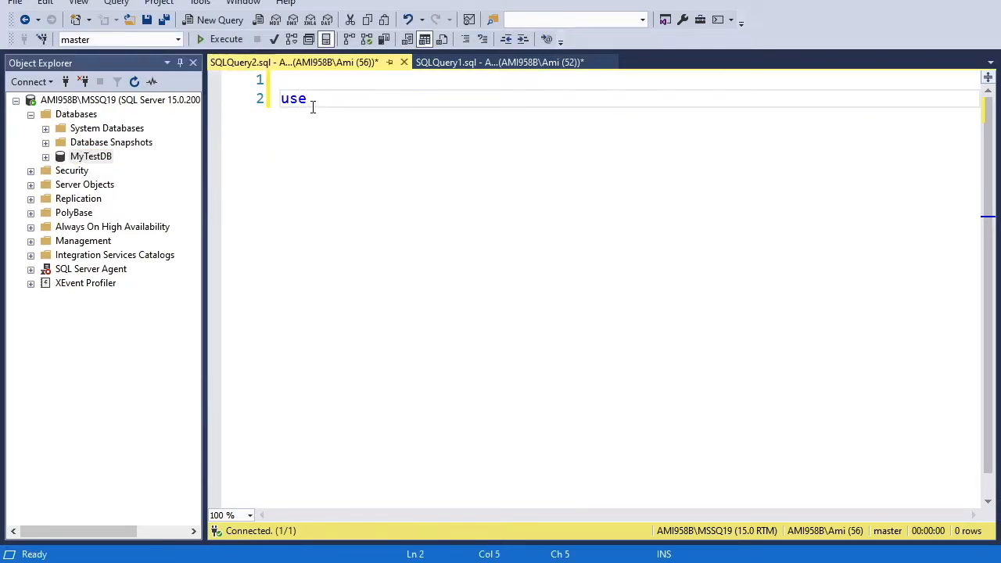
pyautogui.write('My')
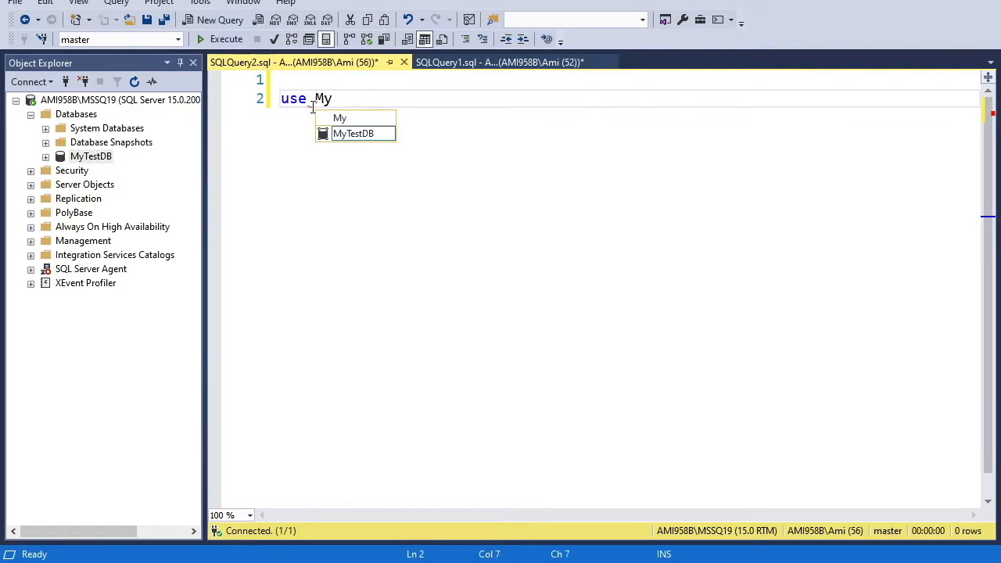
pyautogui.write('TestDB')
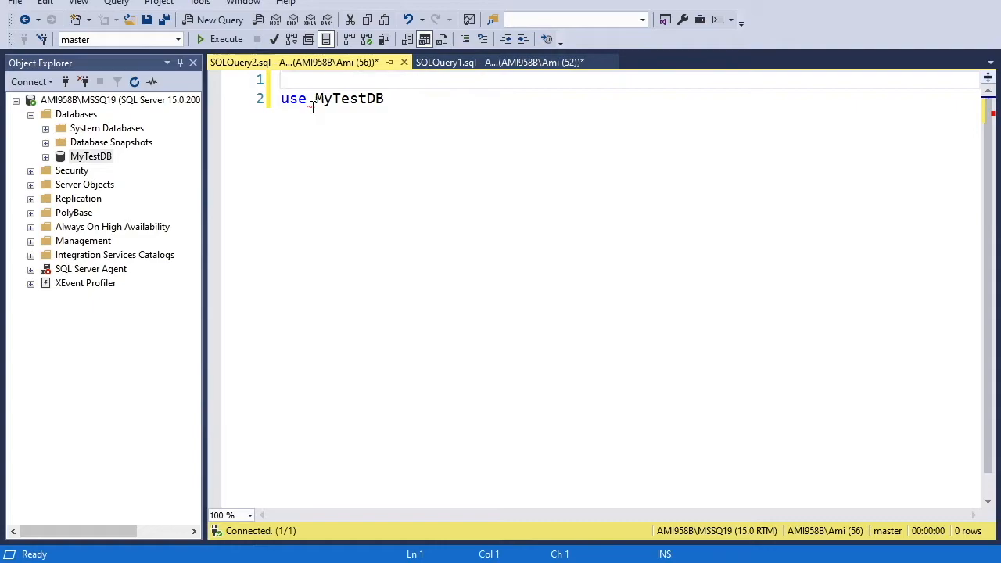
pyautogui.press('ctrl+a')
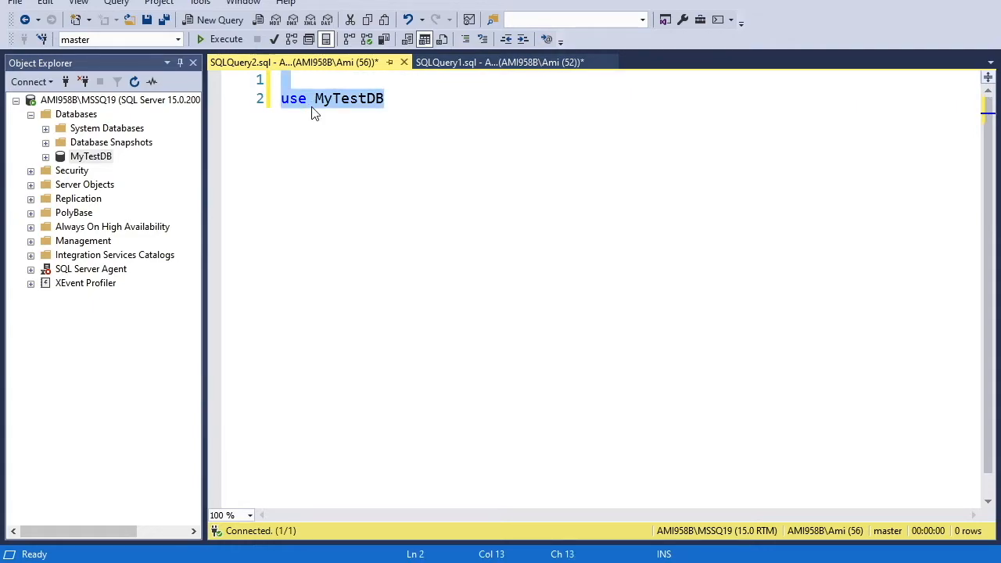
pyautogui.click(225, 40)
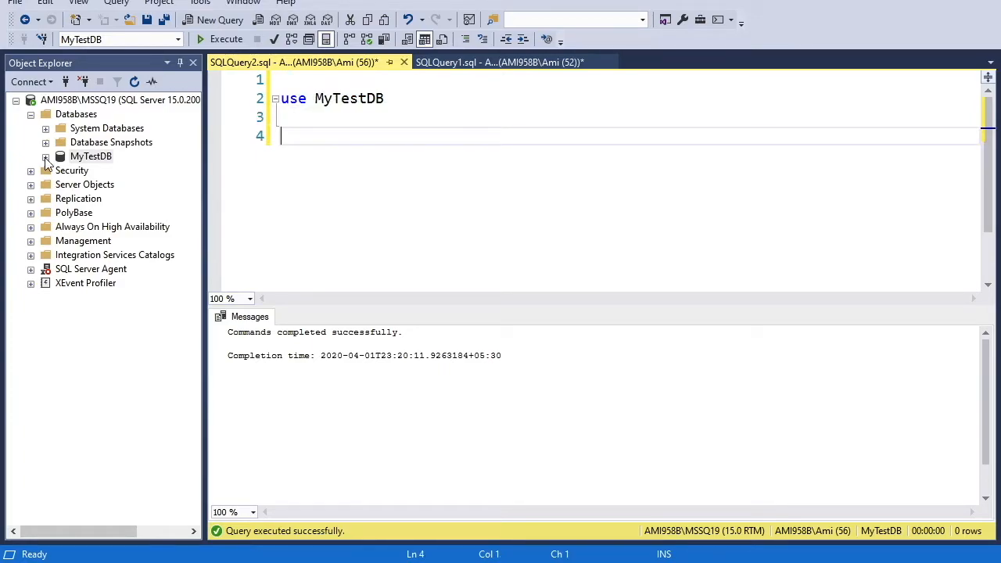
# Step: Expand MyTestDB and its Tables folder to show dbo.library, then return to the editor
pyautogui.click(45, 155)
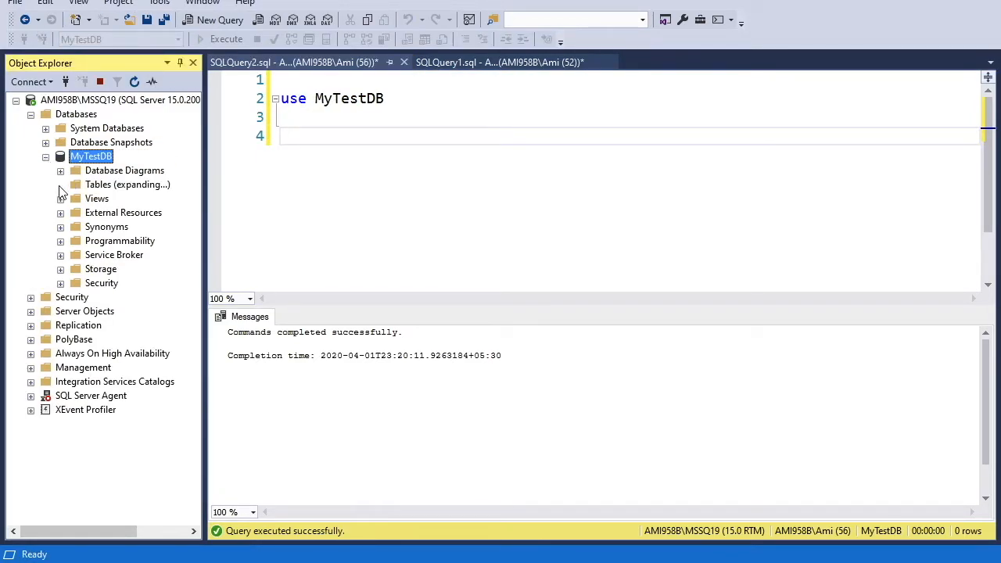
pyautogui.click(61, 184)
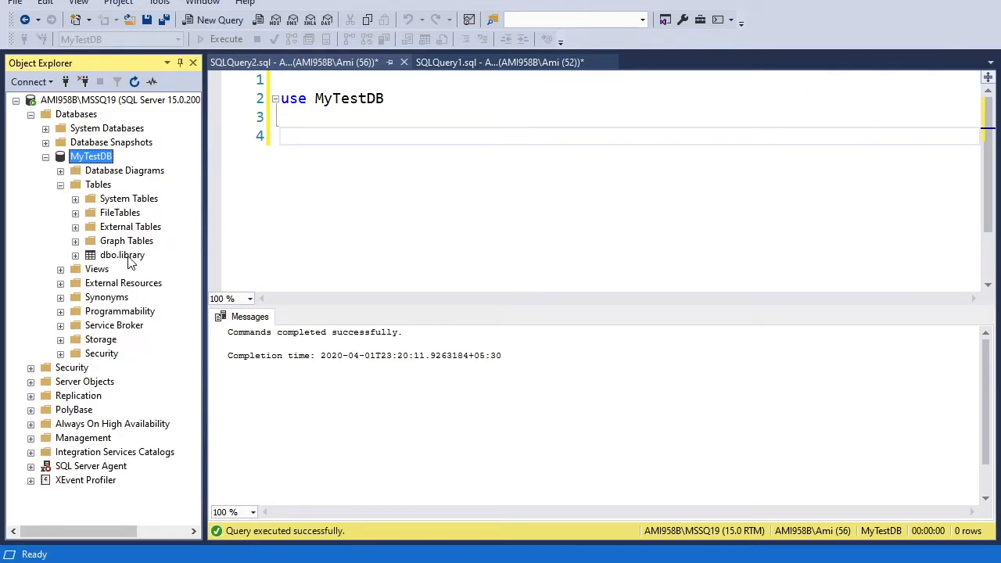
pyautogui.click(122, 255)
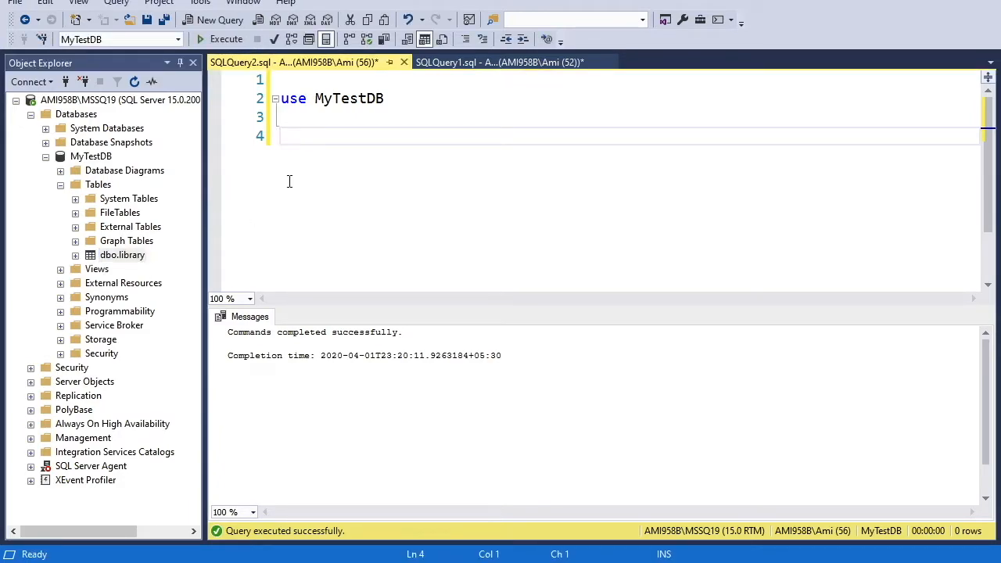
# Step: Type 'Select *' and 'FROM Libra' on separate lines beneath the use statement
pyautogui.write('Select')
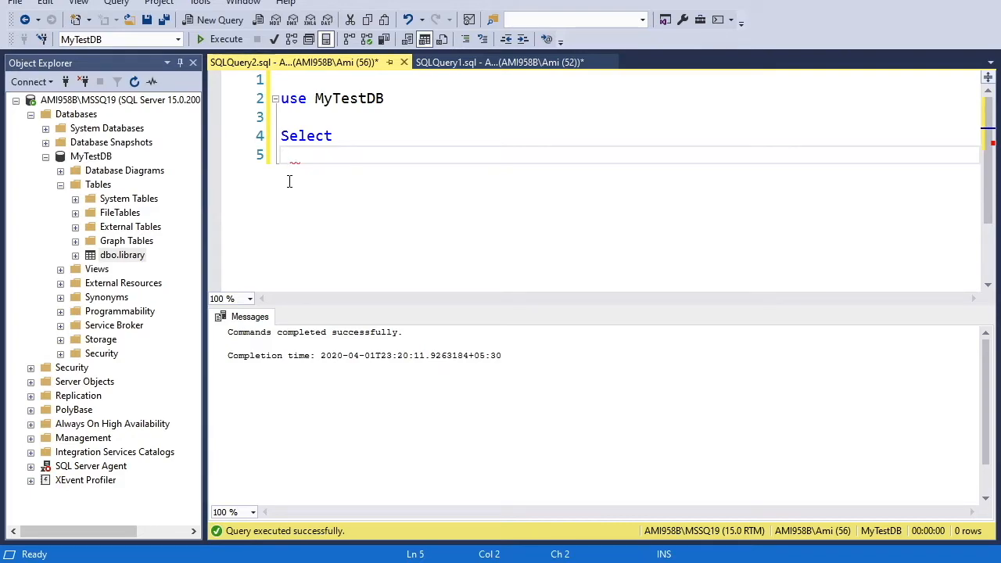
pyautogui.write('*')
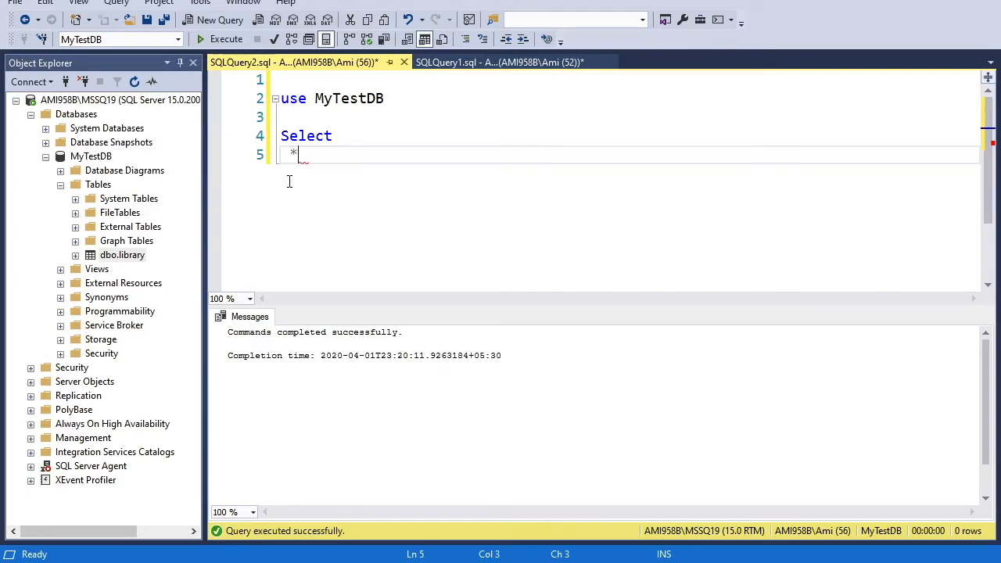
pyautogui.press('enter')
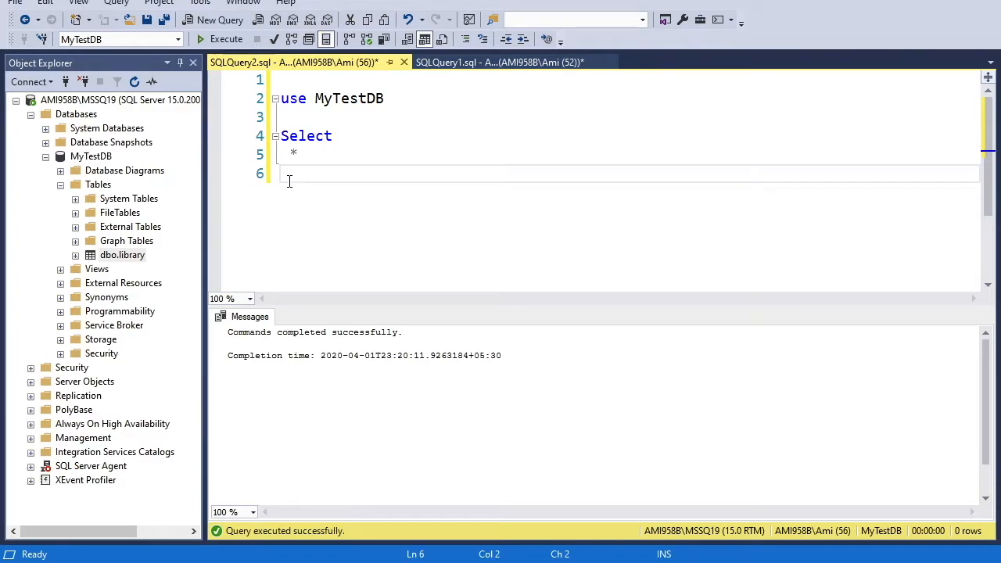
pyautogui.write('FROM')
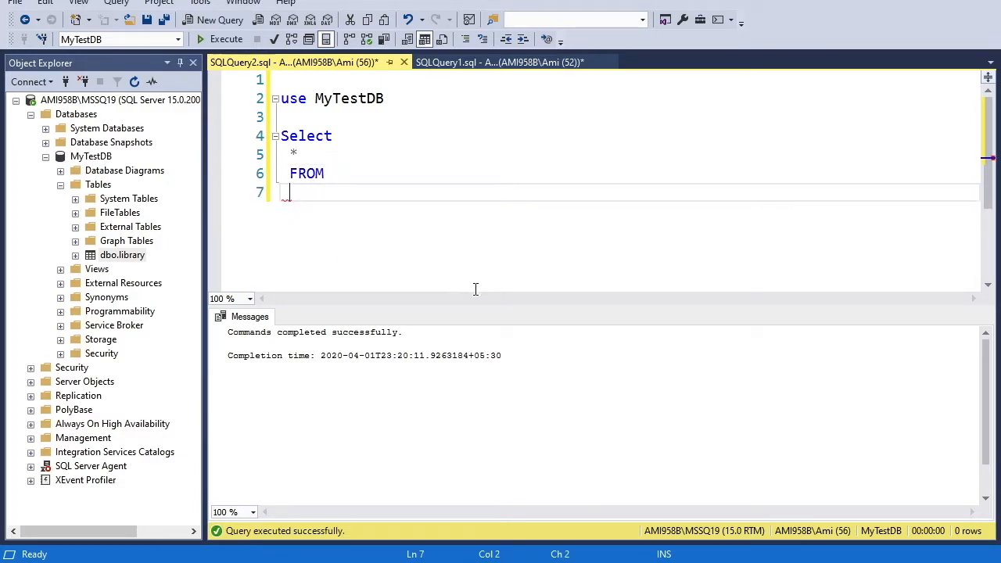
pyautogui.write('Li')
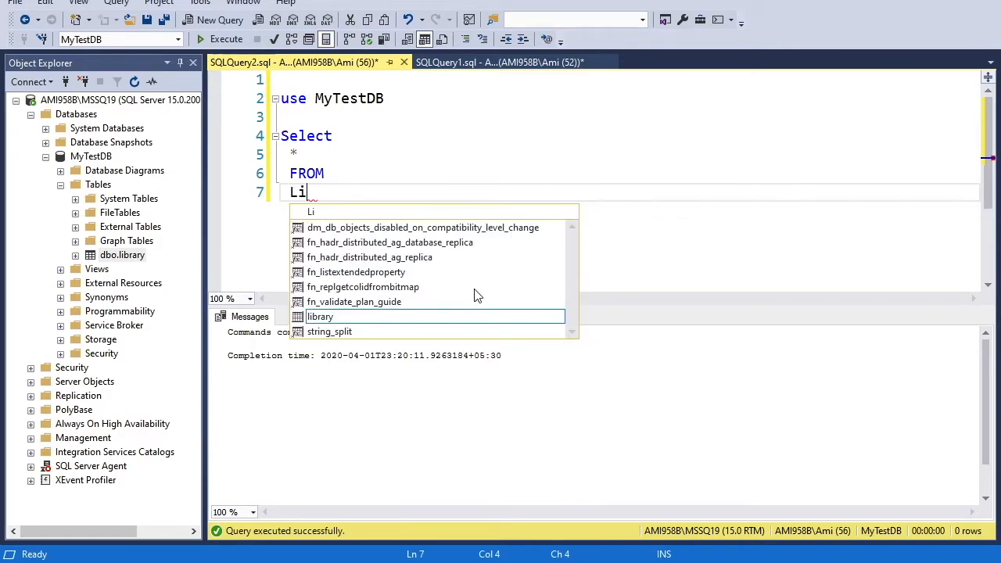
pyautogui.write('bra')
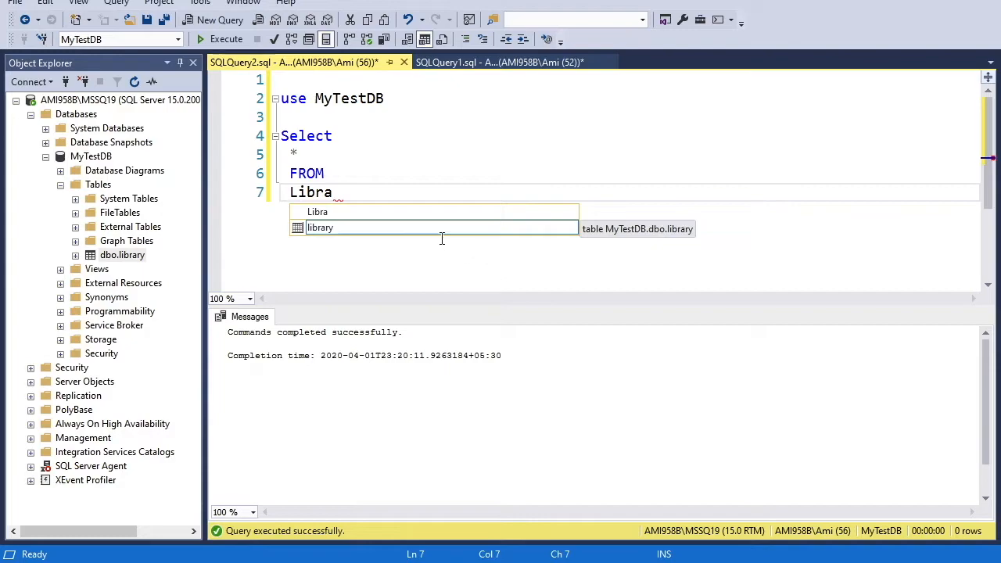
pyautogui.moveTo(440, 237)
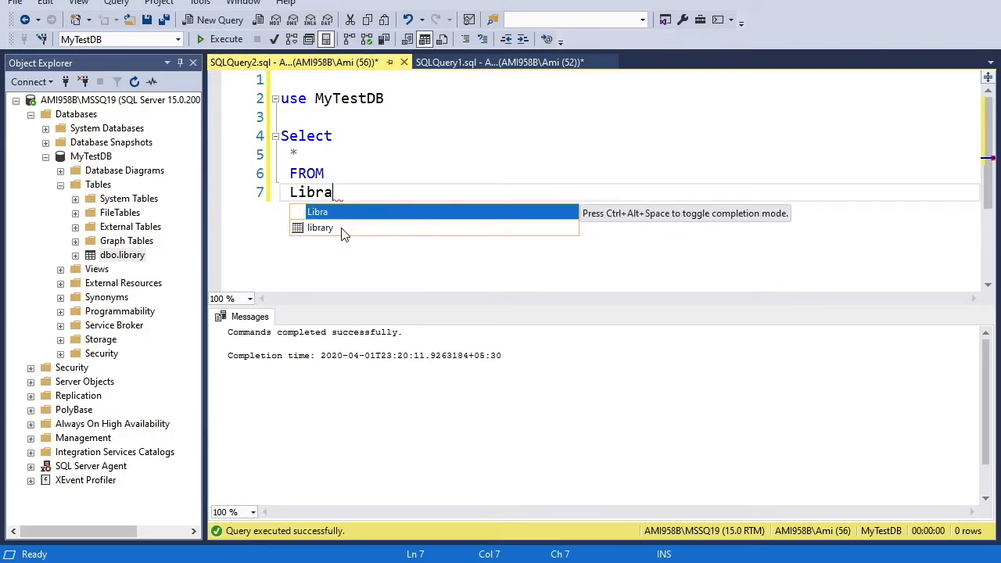
pyautogui.moveTo(320, 227)
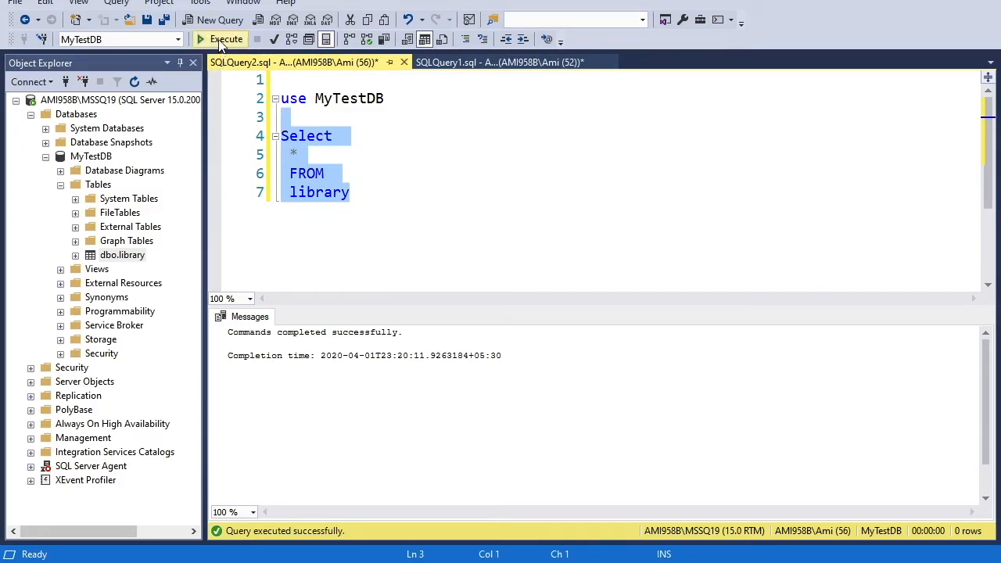
# Step: Execute 'Select * FROM library' to list ten book rows and click a result cell
pyautogui.click(226, 39)
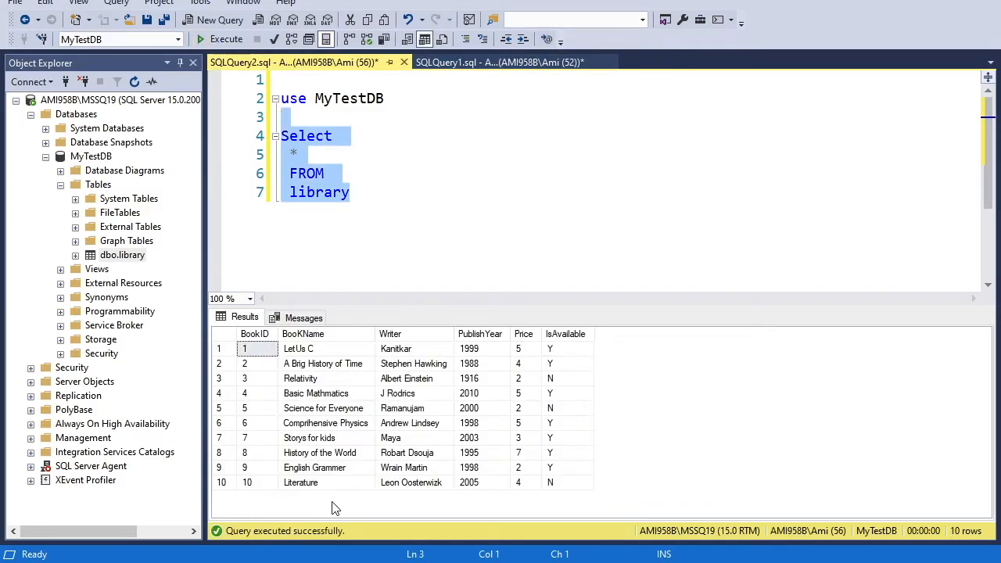
pyautogui.click(300, 377)
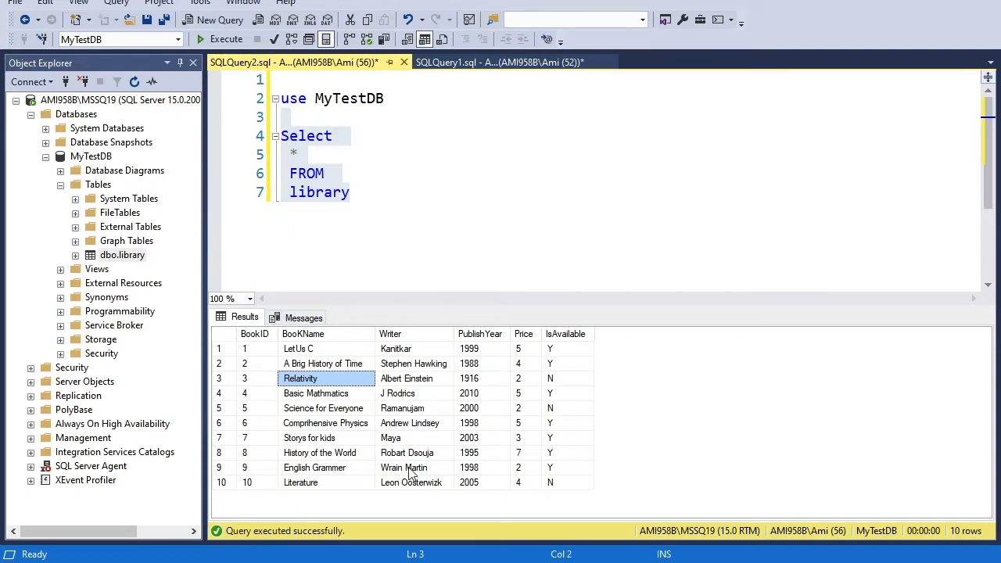
pyautogui.moveTo(327, 488)
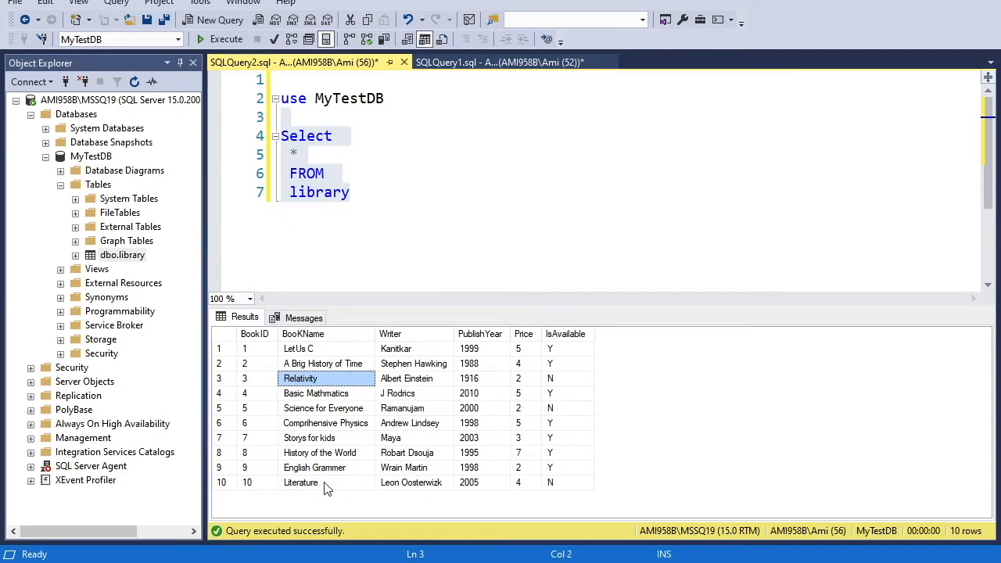
pyautogui.moveTo(276, 353)
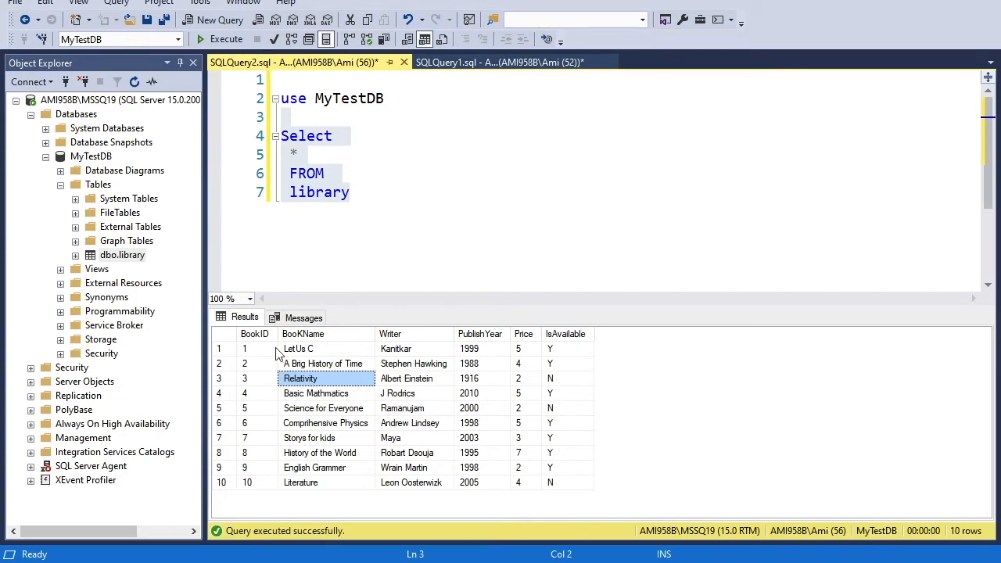
pyautogui.moveTo(417, 344)
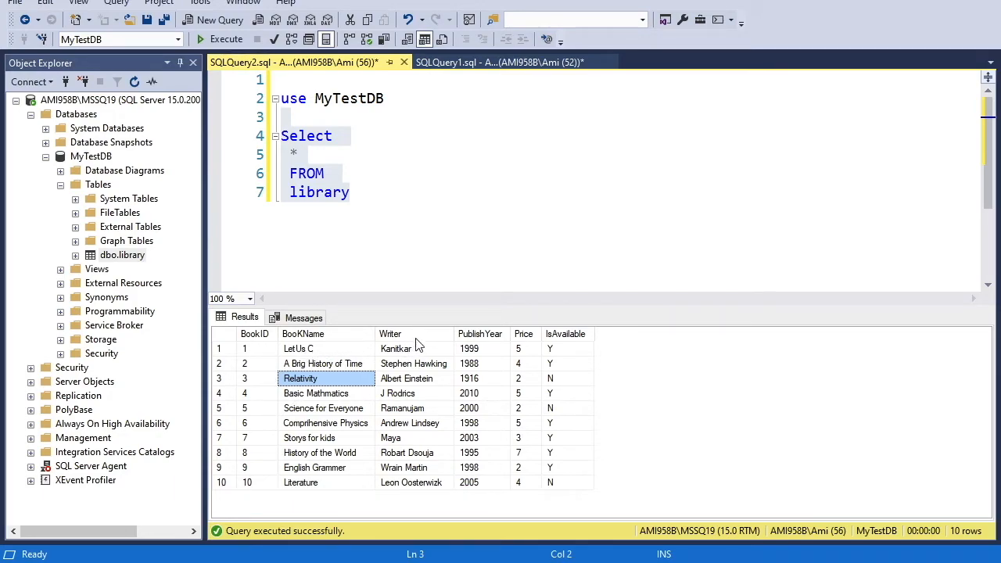
pyautogui.moveTo(534, 357)
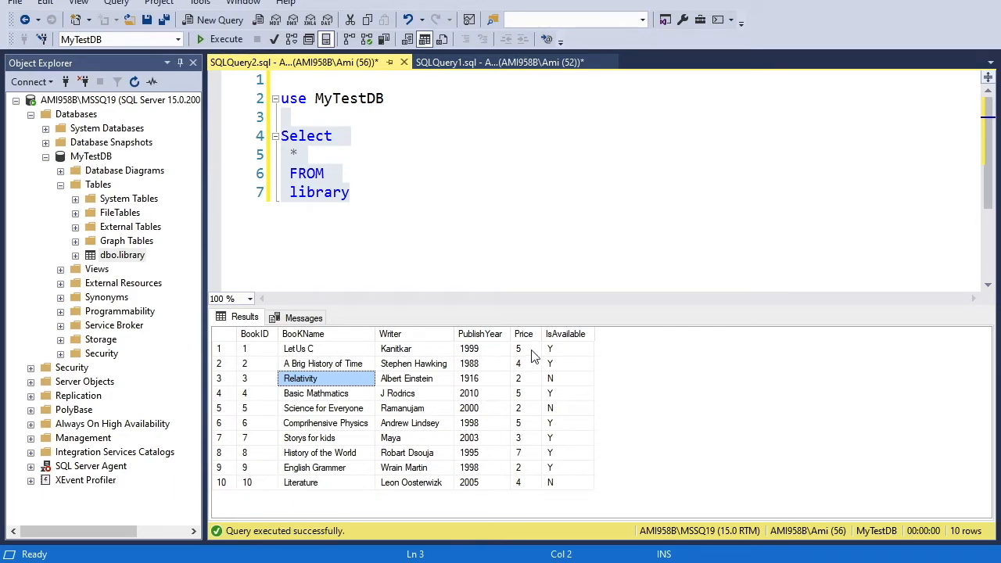
pyautogui.moveTo(579, 364)
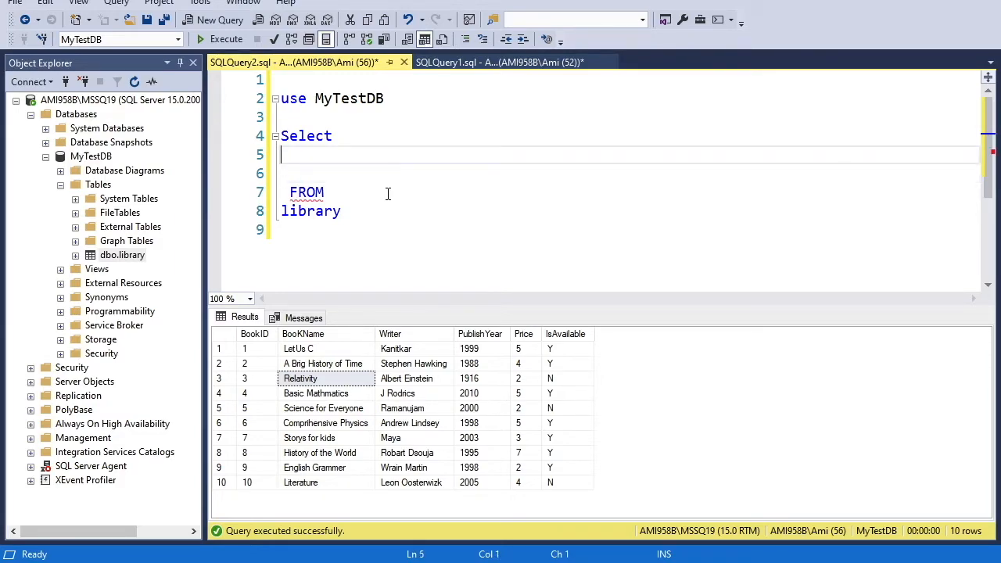
# Step: Type the BookName, Writer, PublishYear and IsAvailable columns and library table name using IntelliSense
pyautogui.write('BookID,Book')
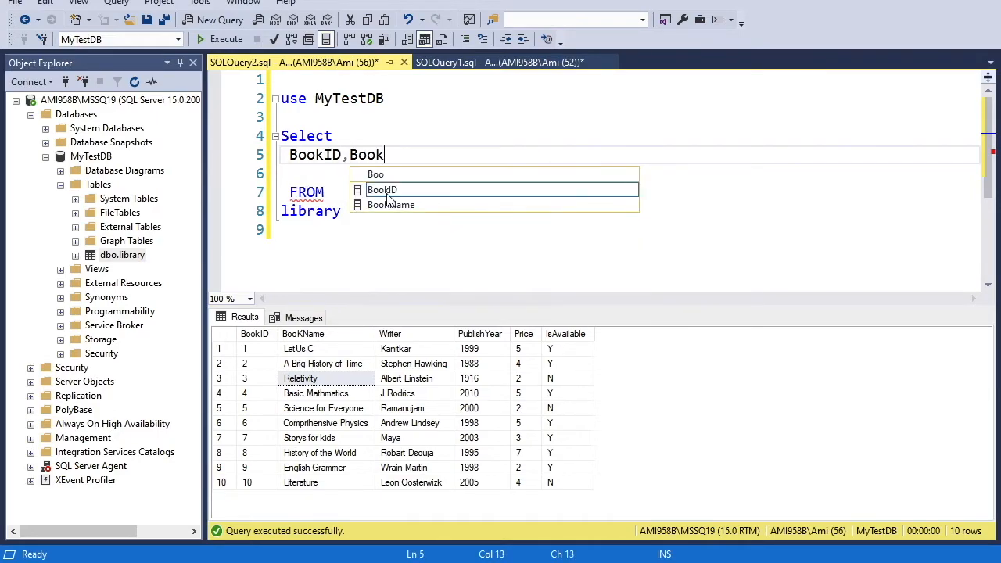
pyautogui.write('Name')
pyautogui.write(',')
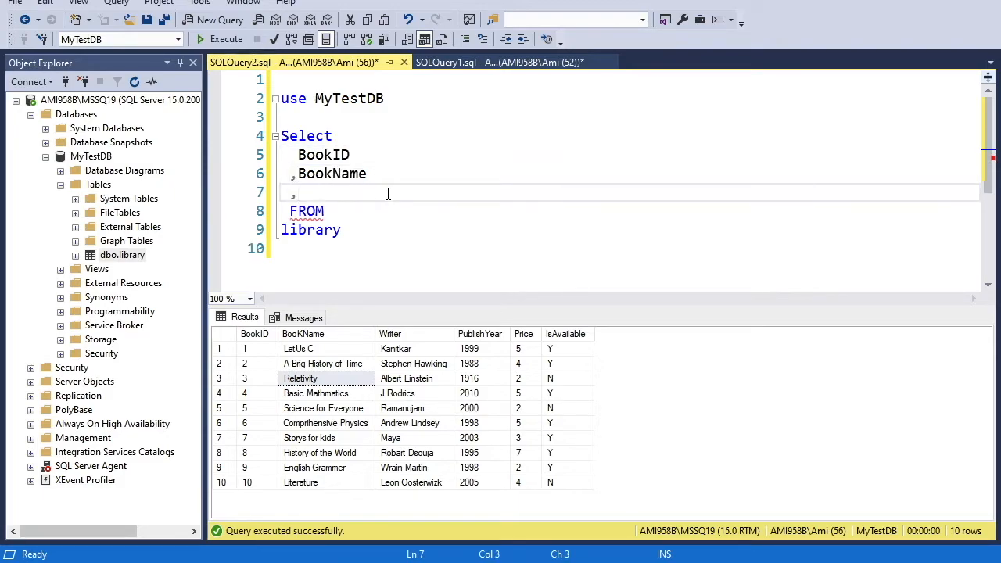
pyautogui.write('W')
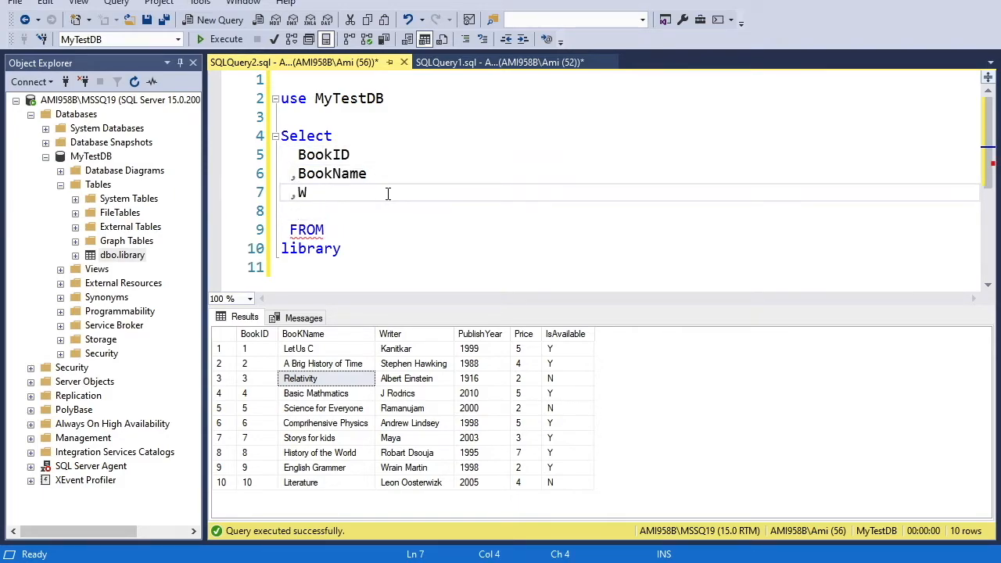
pyautogui.write('riter')
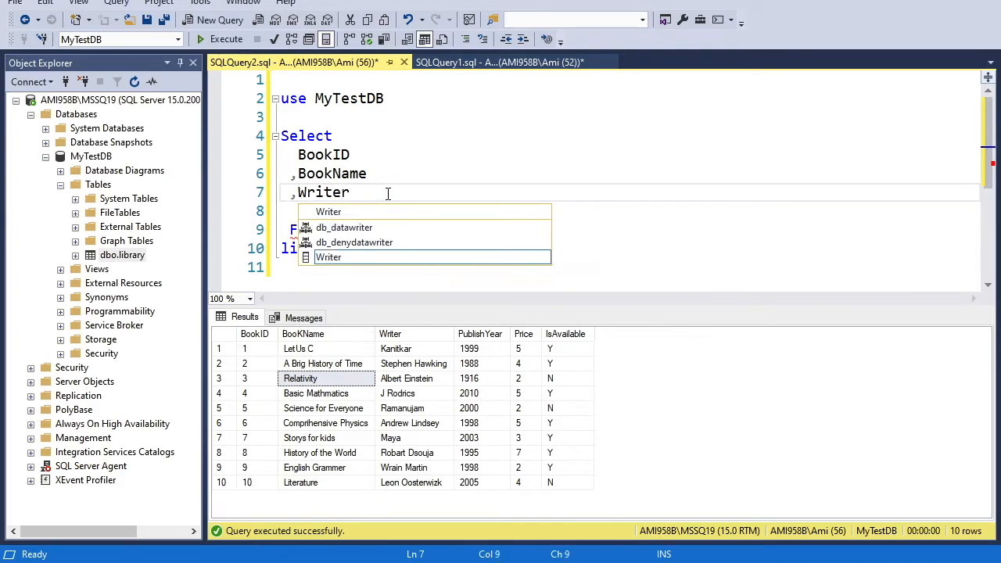
pyautogui.write(',Pub')
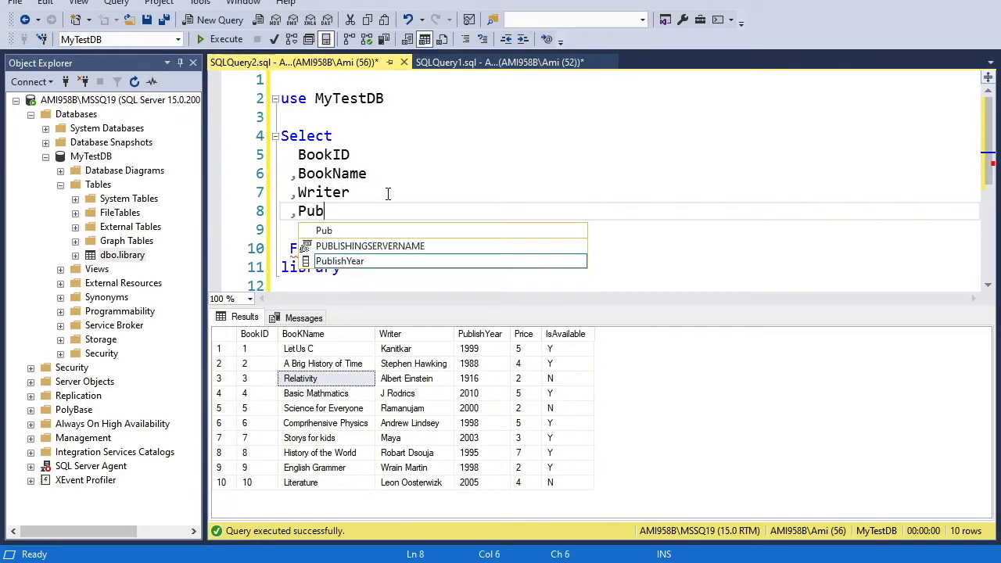
pyautogui.write('lishYear')
pyautogui.click(624, 229)
pyautogui.write(',Price')
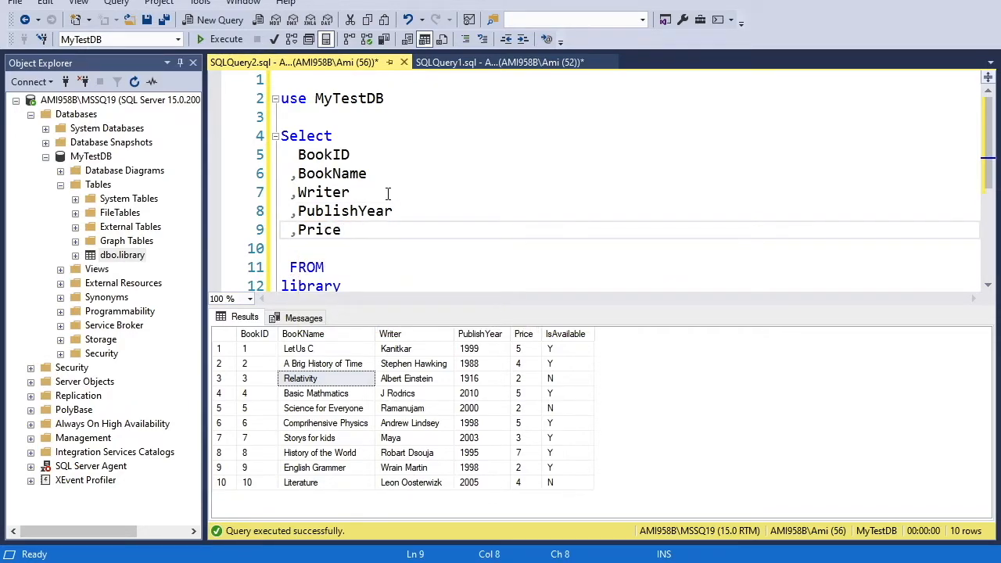
pyautogui.write('I')
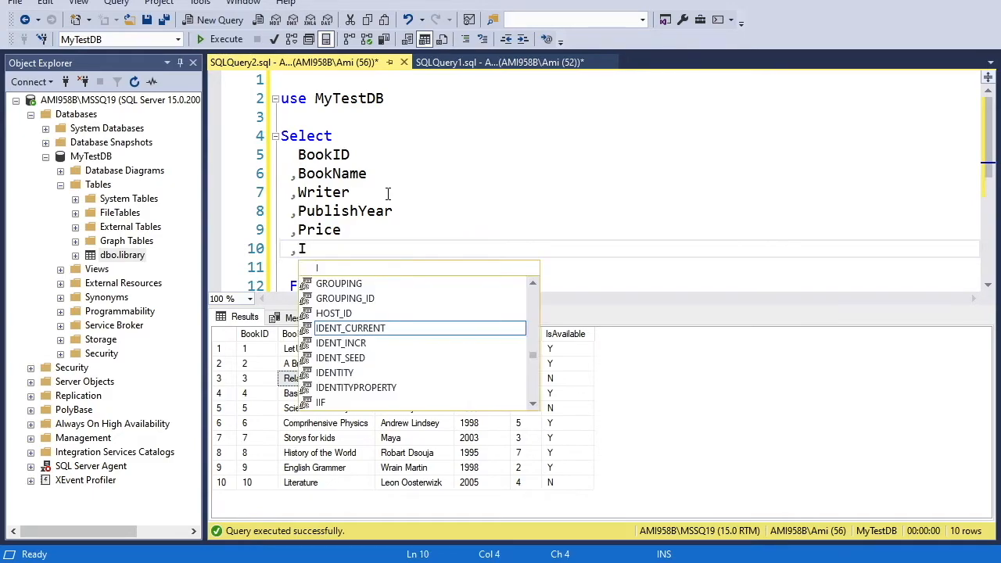
pyautogui.write('sAvailable')
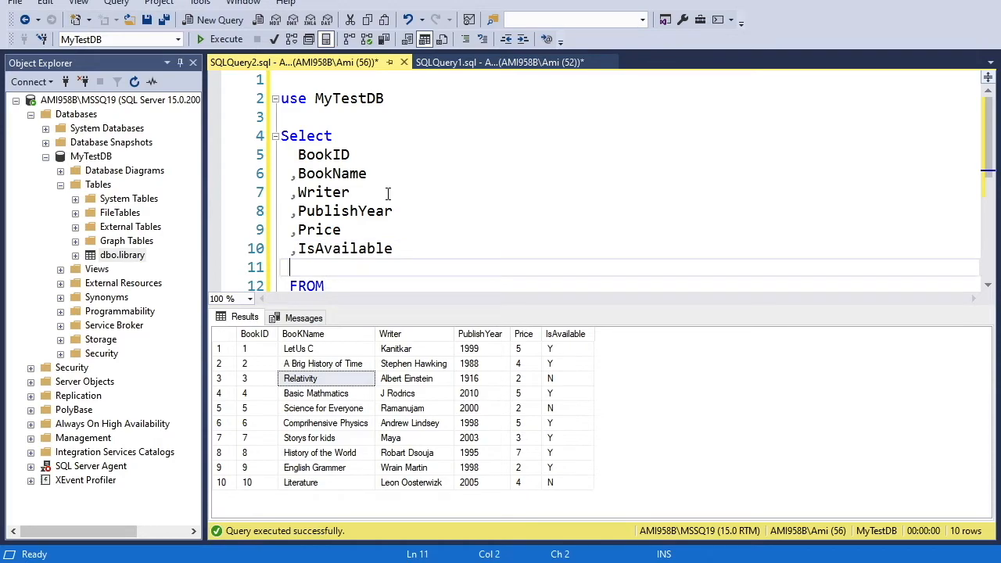
pyautogui.write('library')
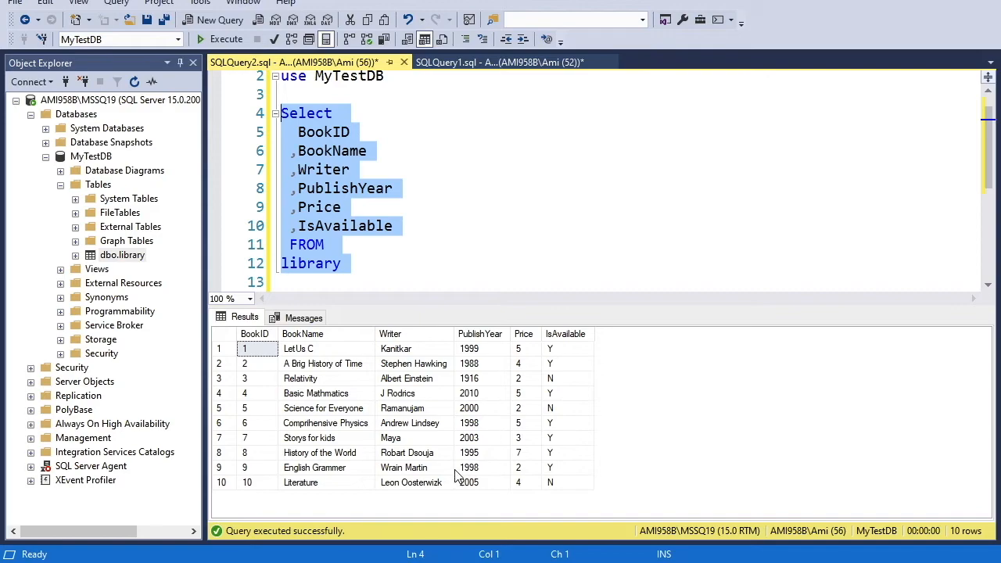
# Step: Rearrange the column list to BookID, Price, Writer, PublishYear, BookName, IsAvailable
pyautogui.doubleClick(344, 187)
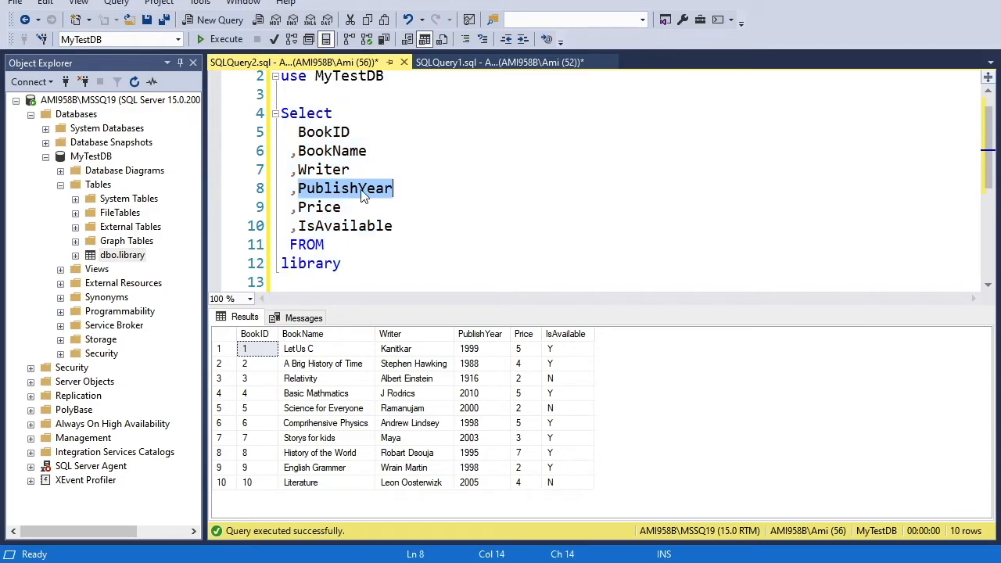
pyautogui.doubleClick(319, 206)
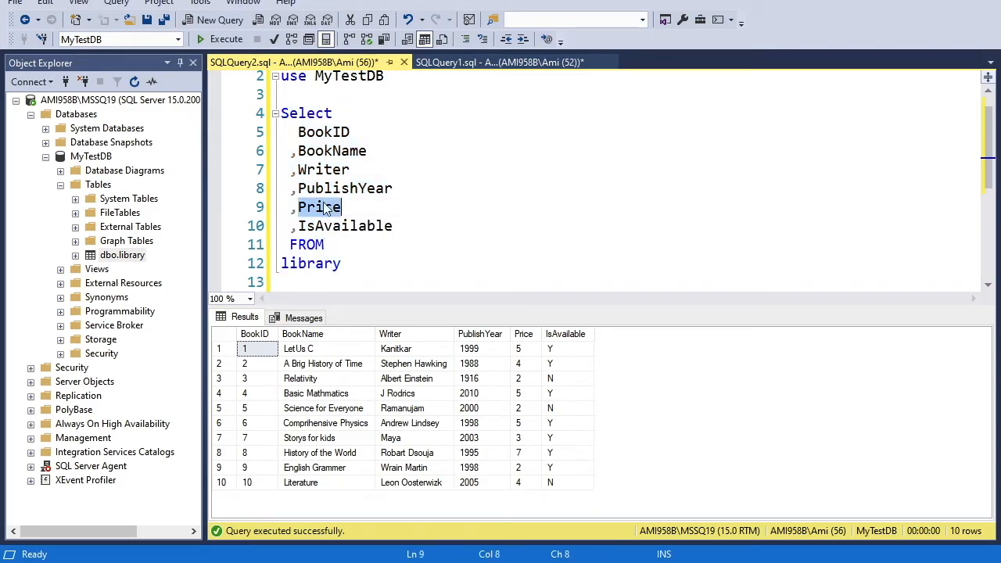
pyautogui.doubleClick(323, 170)
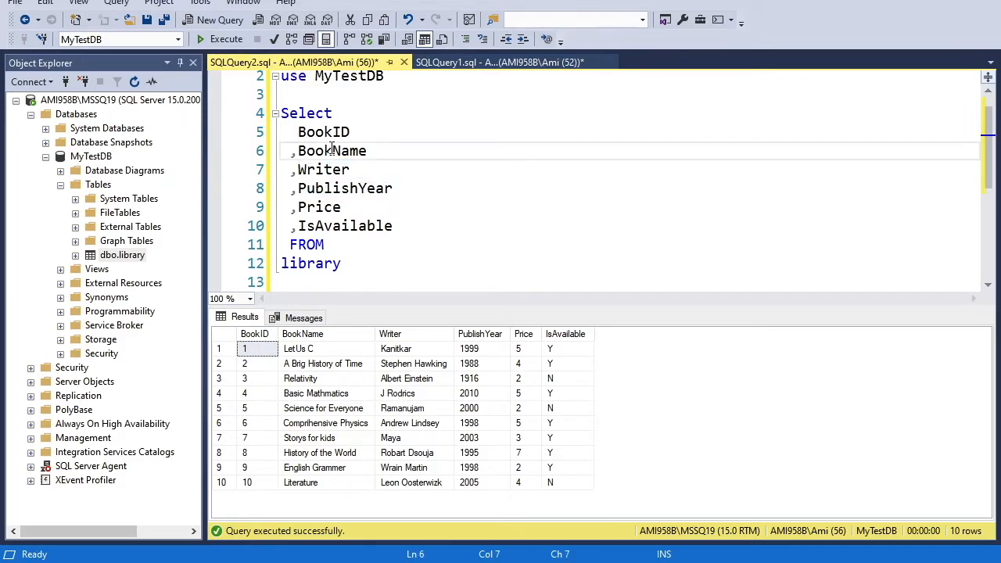
pyautogui.doubleClick(331, 151)
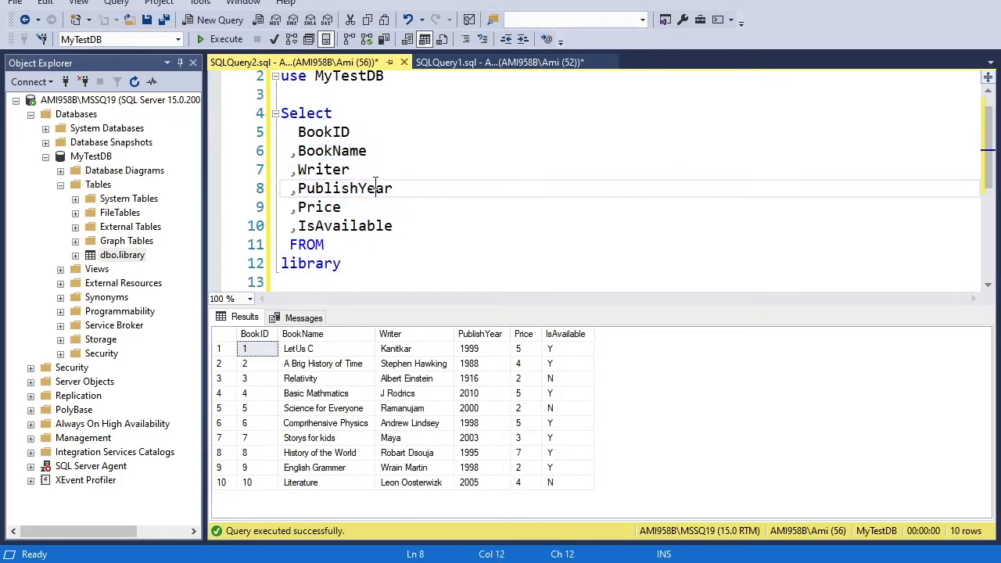
pyautogui.moveTo(570, 178)
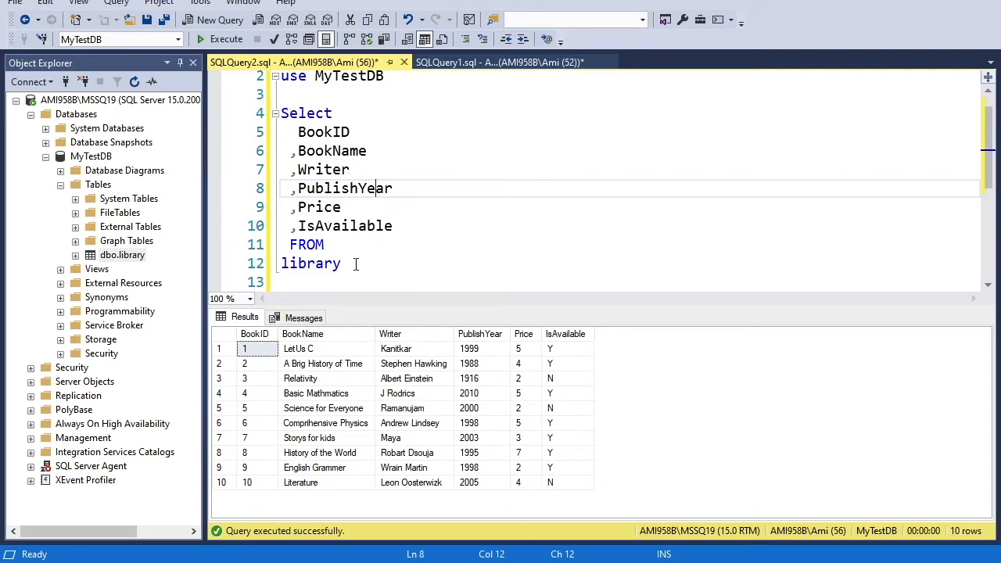
pyautogui.doubleClick(311, 263)
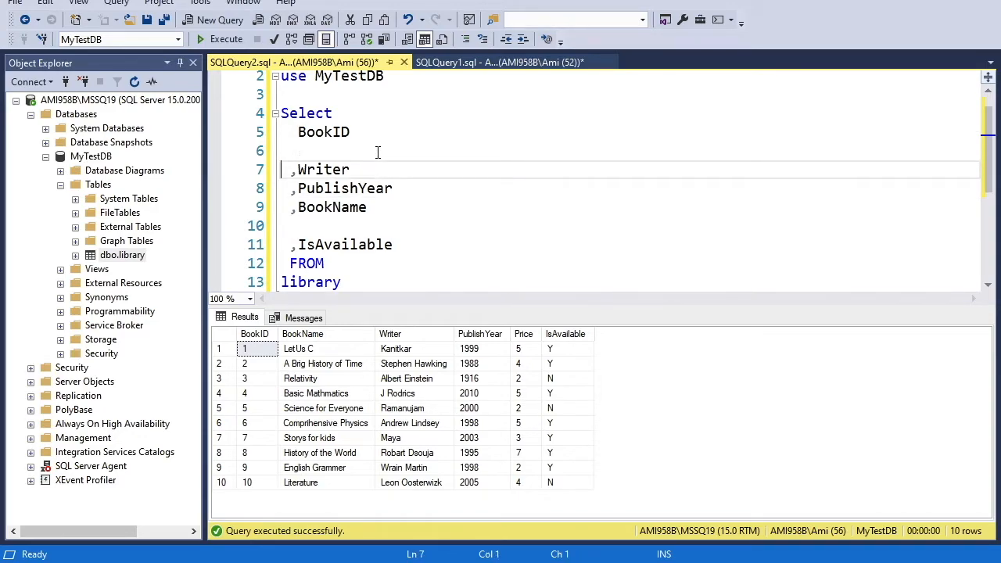
pyautogui.write(',Price')
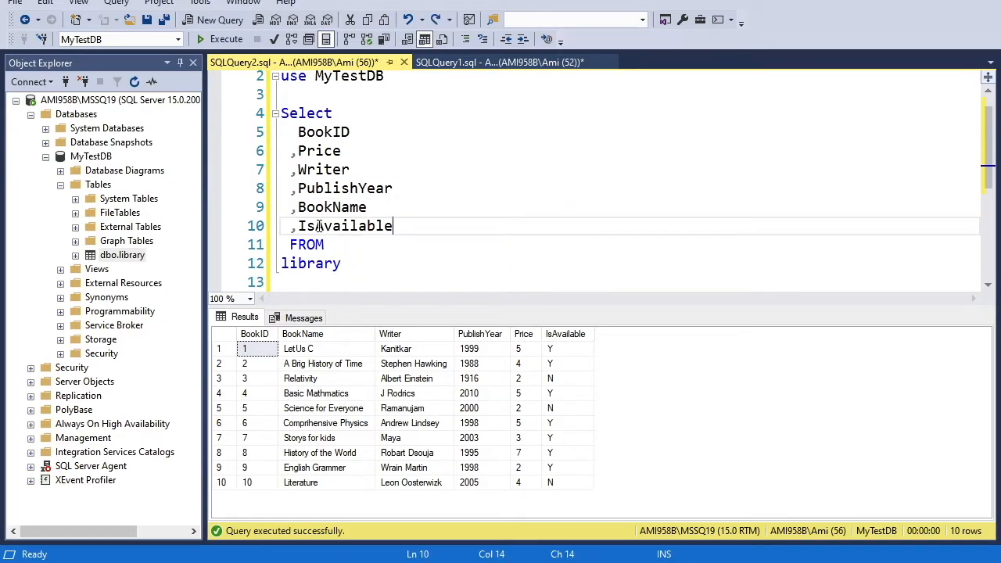
# Step: Move IsAvailable to the top of the column list, fix the comma, and execute
pyautogui.tripleClick(344, 226)
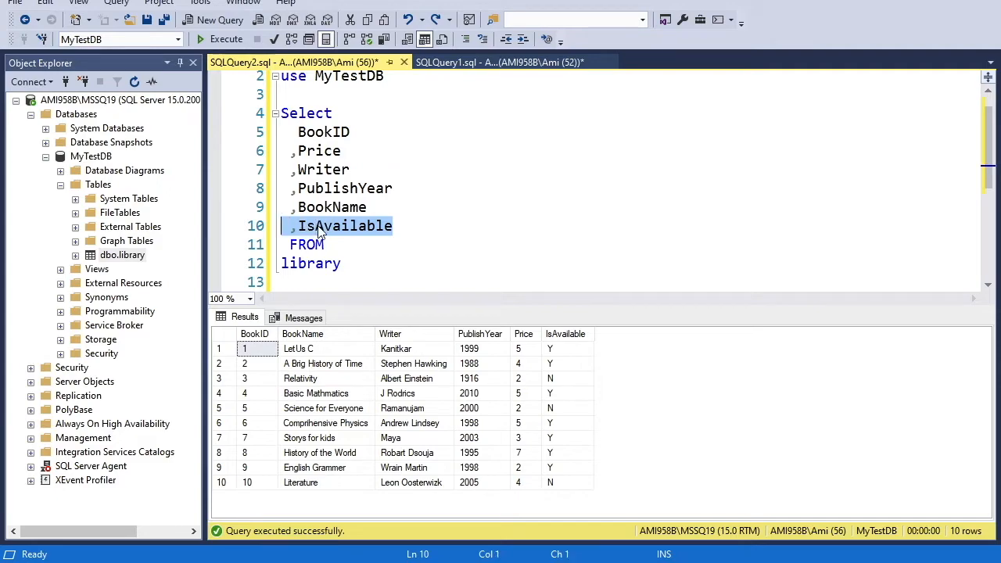
pyautogui.press('Delete')
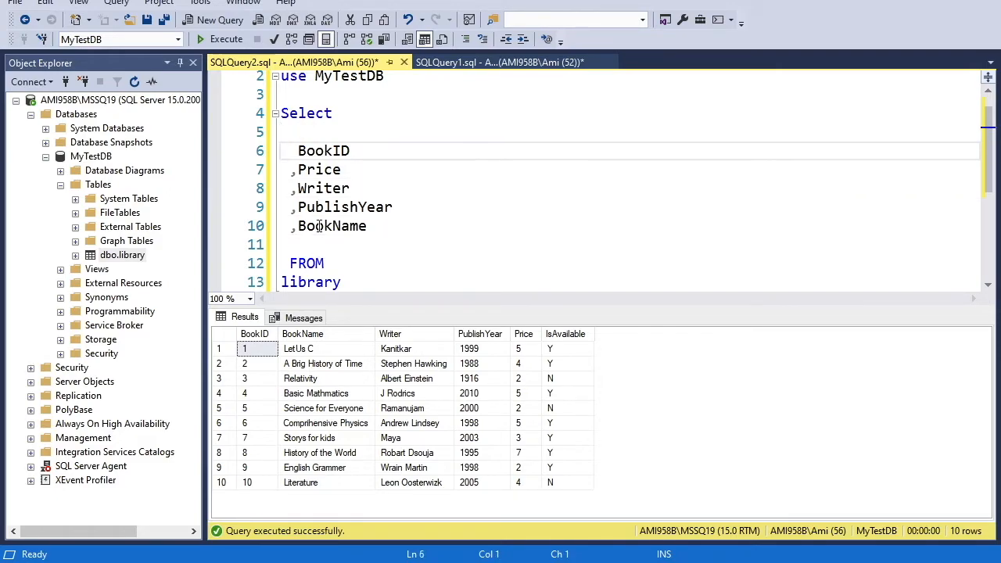
pyautogui.write(',IsAvailable')
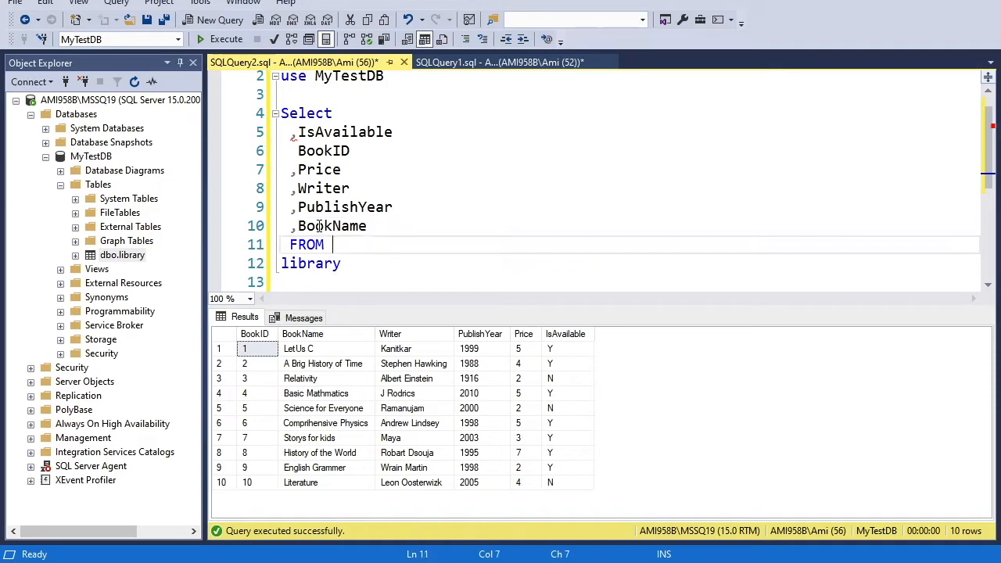
pyautogui.click(345, 131)
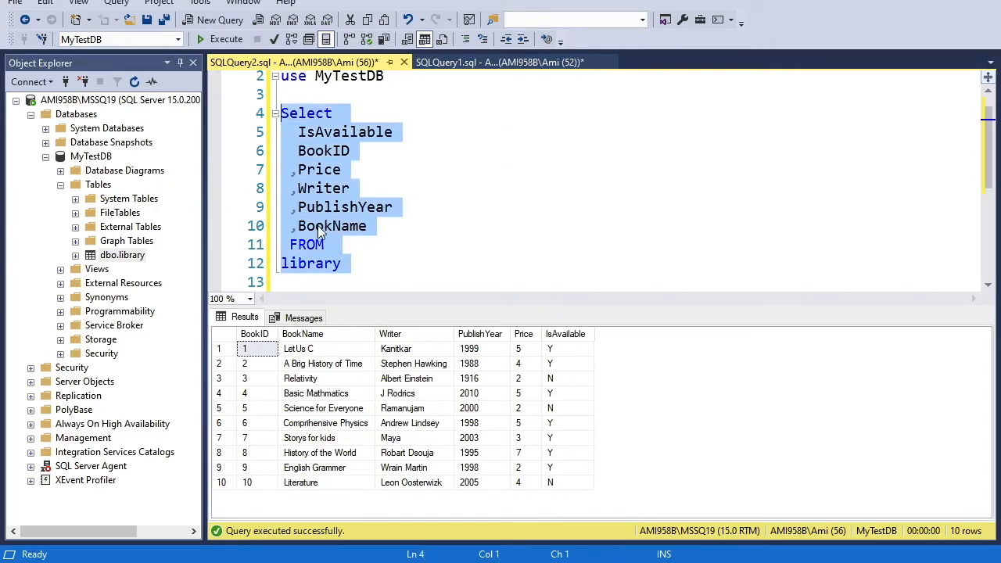
pyautogui.click(219, 39)
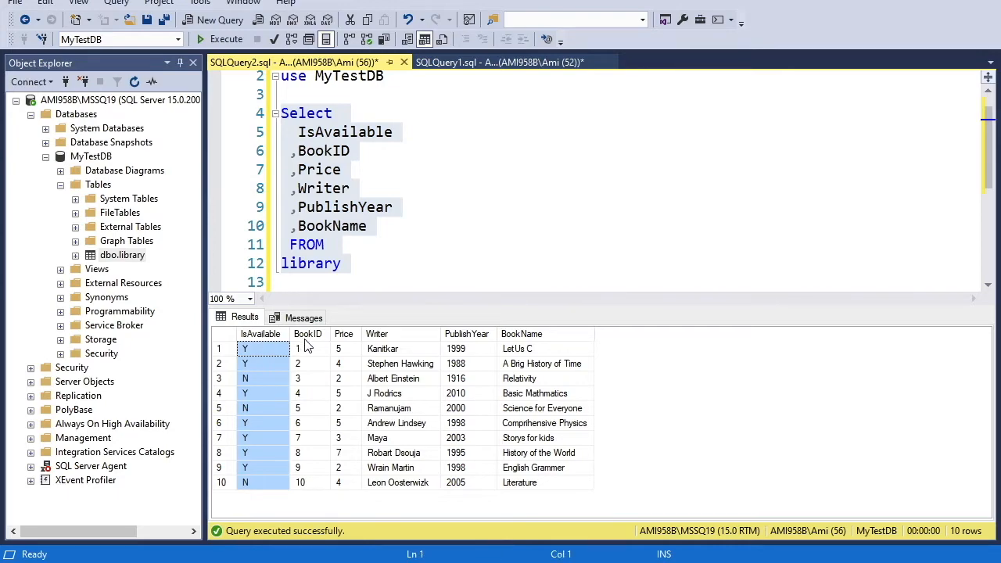
pyautogui.moveTo(536, 373)
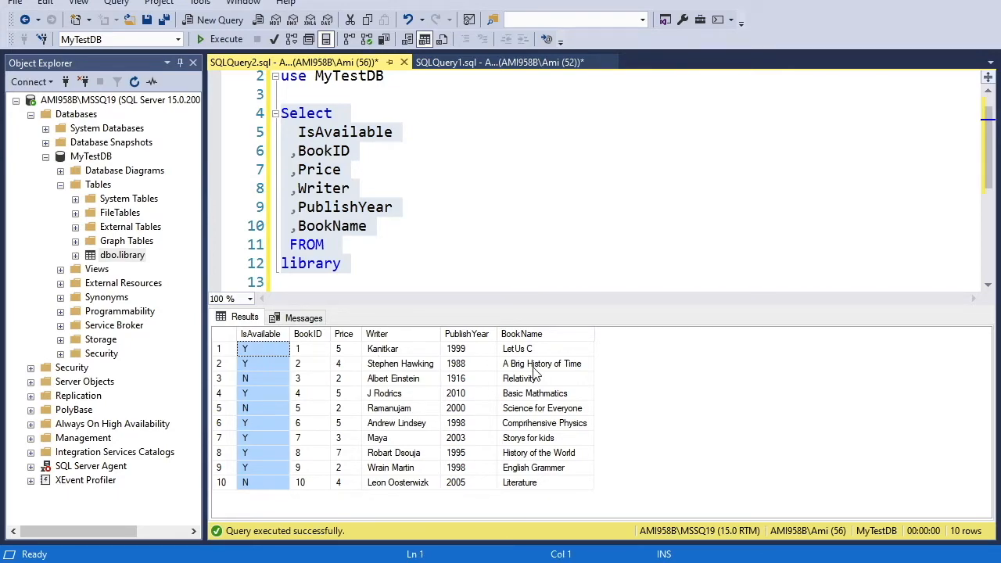
# Step: Select and delete the BookID and Price lines from the column list
pyautogui.click(355, 168)
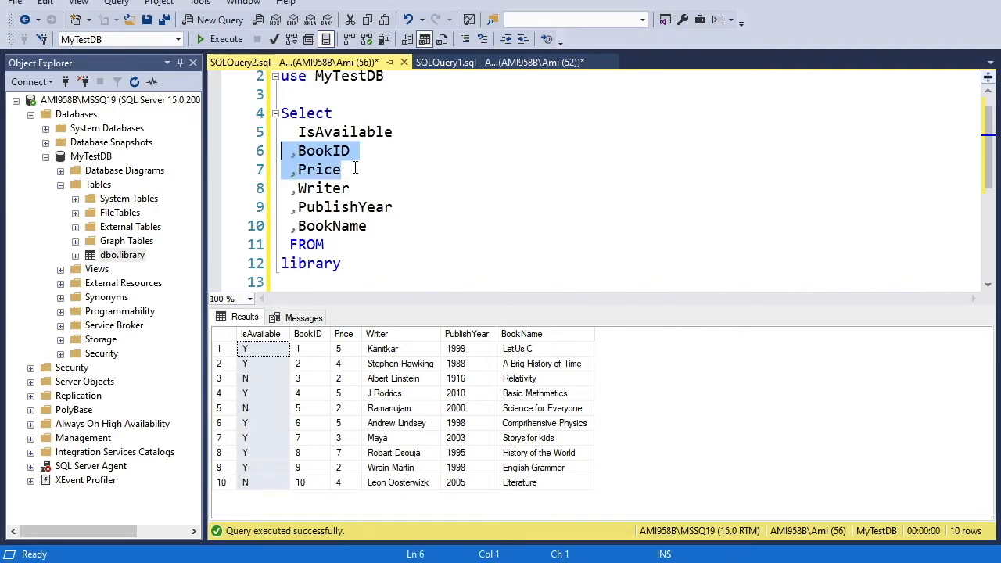
pyautogui.click(282, 151)
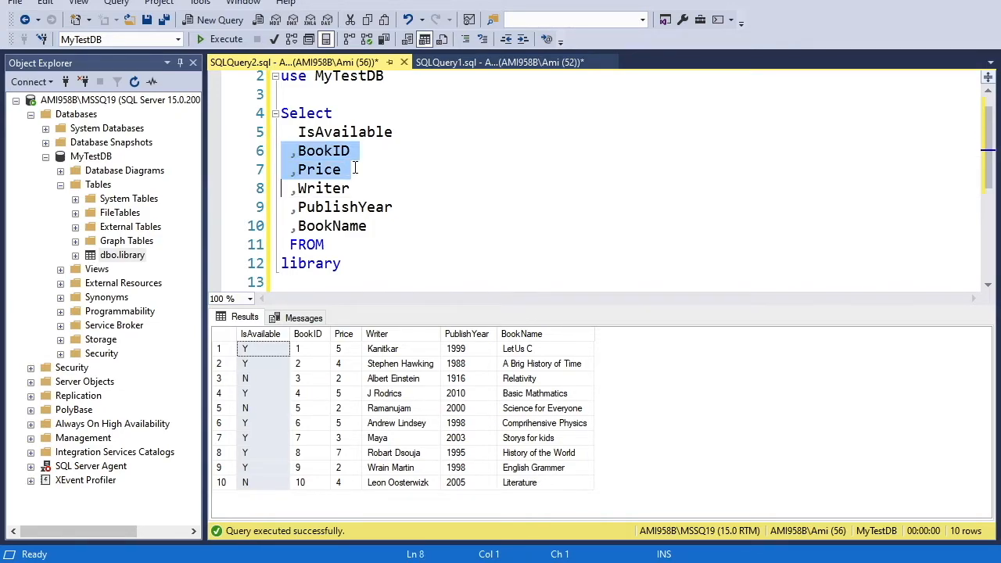
pyautogui.press('Delete')
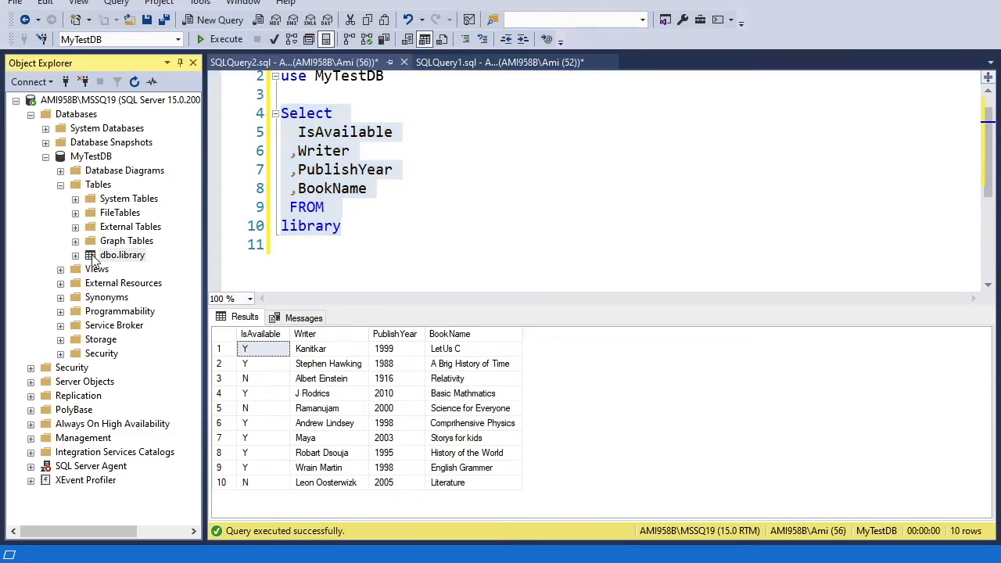
# Step: Generate a Select Top 1000 Rows script on dbo.library and highlight its [MyTestDB].[dbo] qualifiers
pyautogui.rightClick(123, 255)
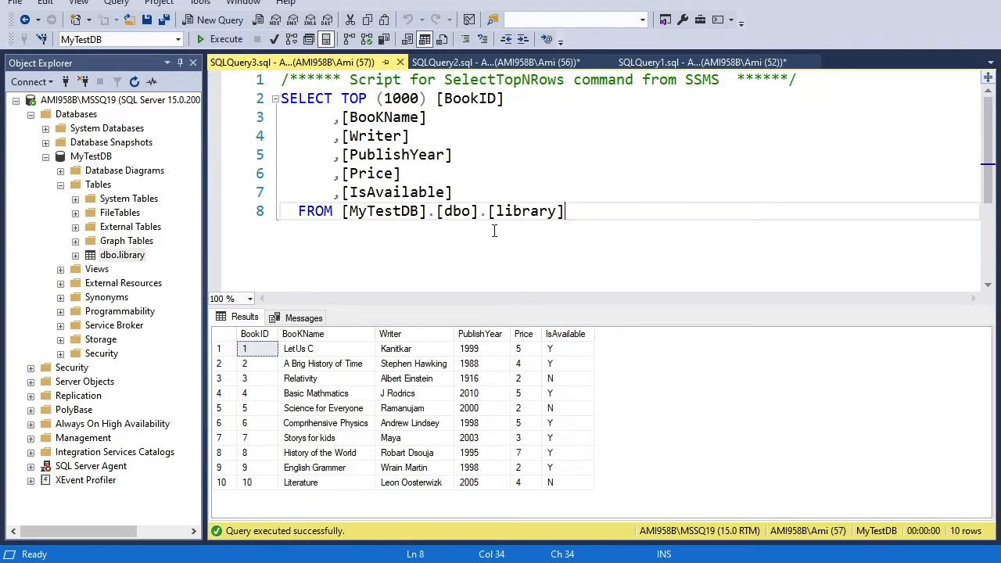
pyautogui.doubleClick(457, 211)
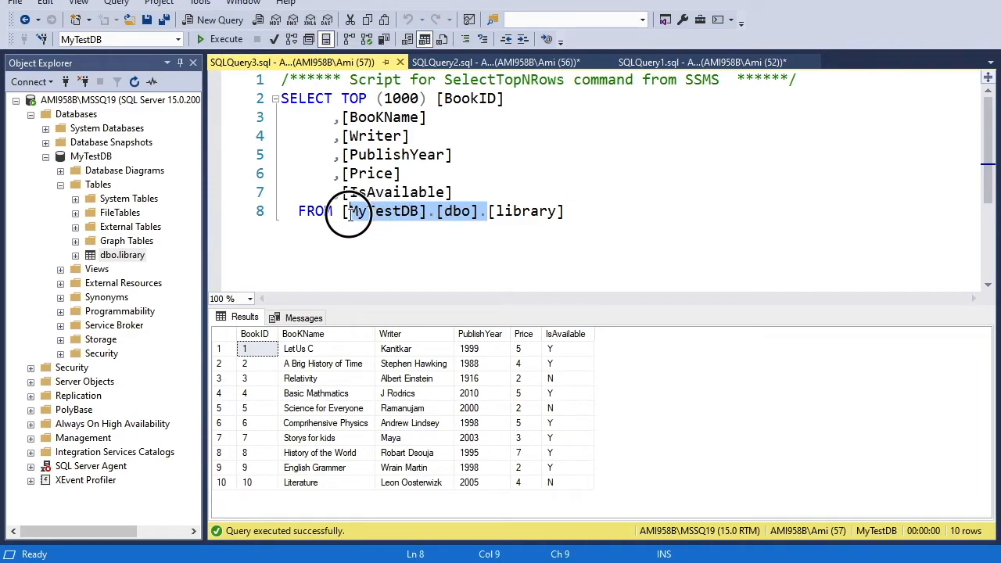
pyautogui.click(345, 211)
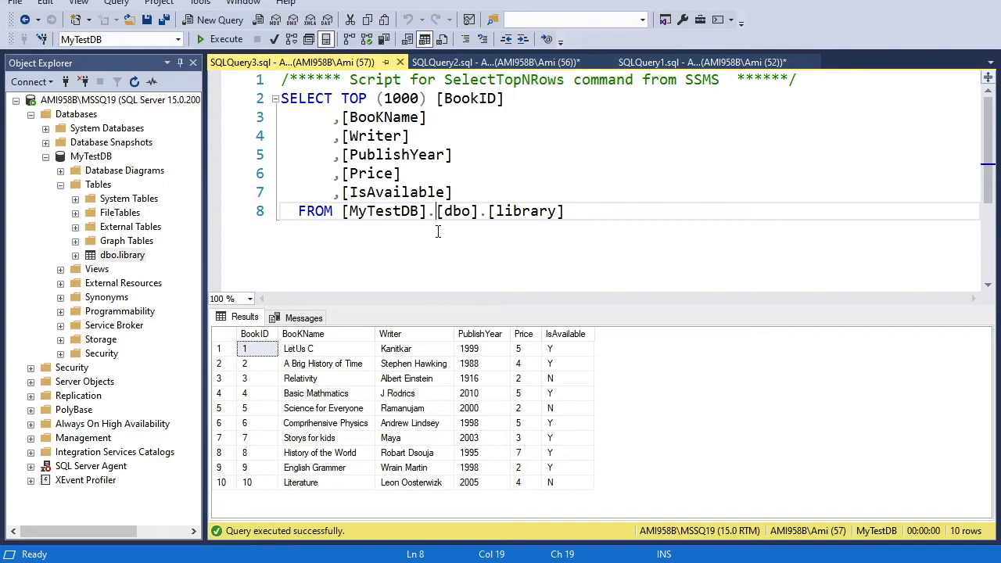
pyautogui.doubleClick(383, 211)
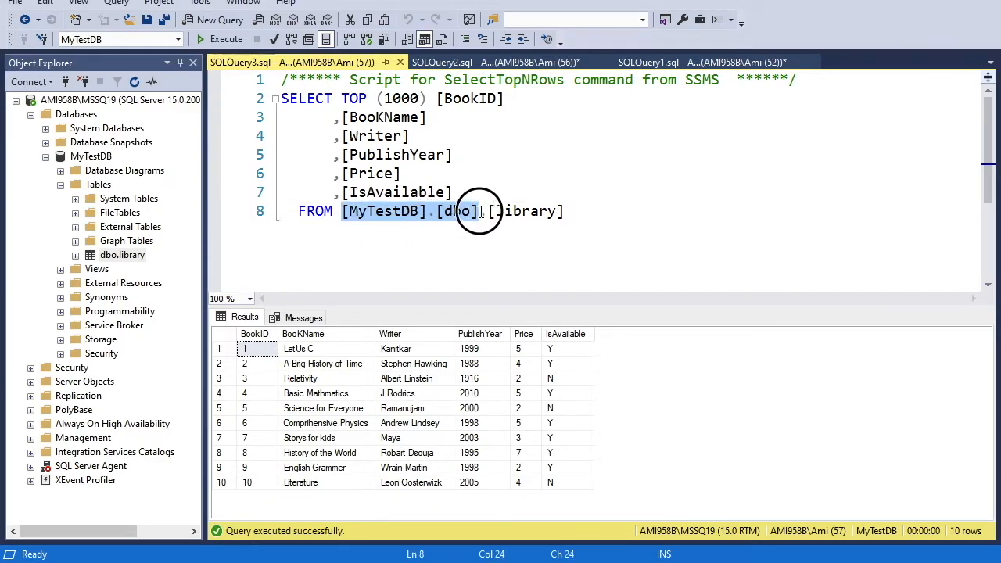
pyautogui.moveTo(480, 211); pyautogui.dragTo(552, 211)
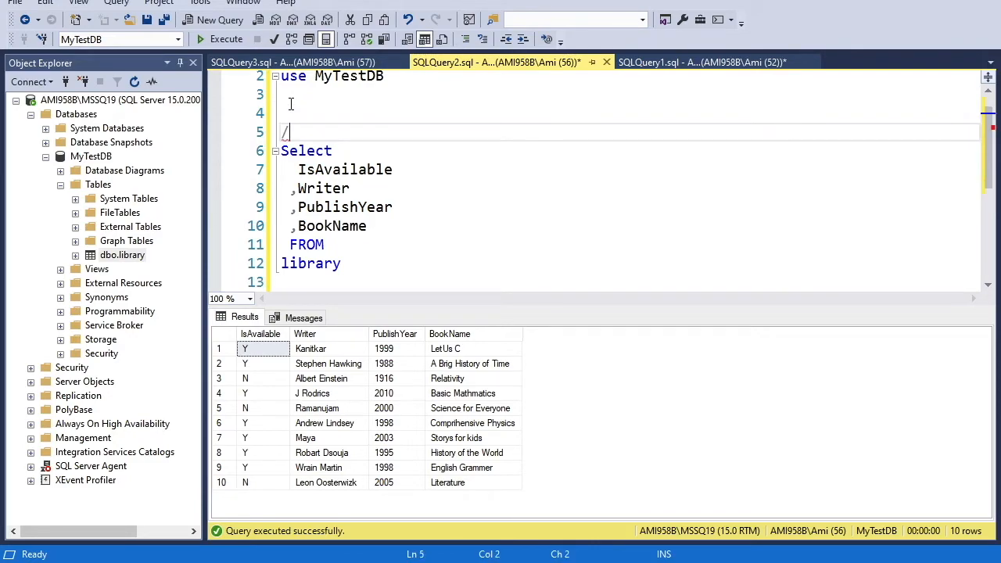
# Step: Type 'This is my first query to view the table' inside the block comment
pyautogui.write('*')
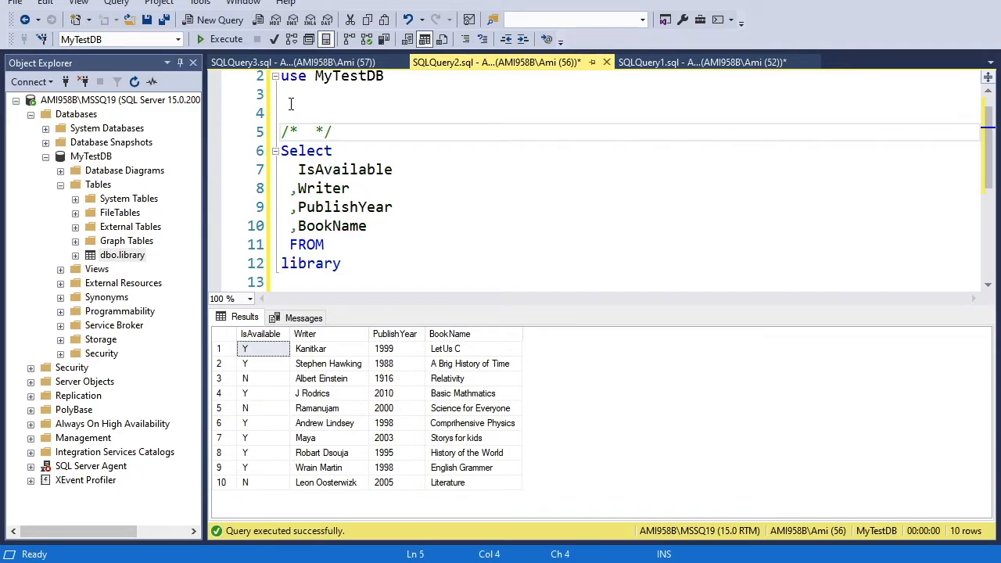
pyautogui.write('This')
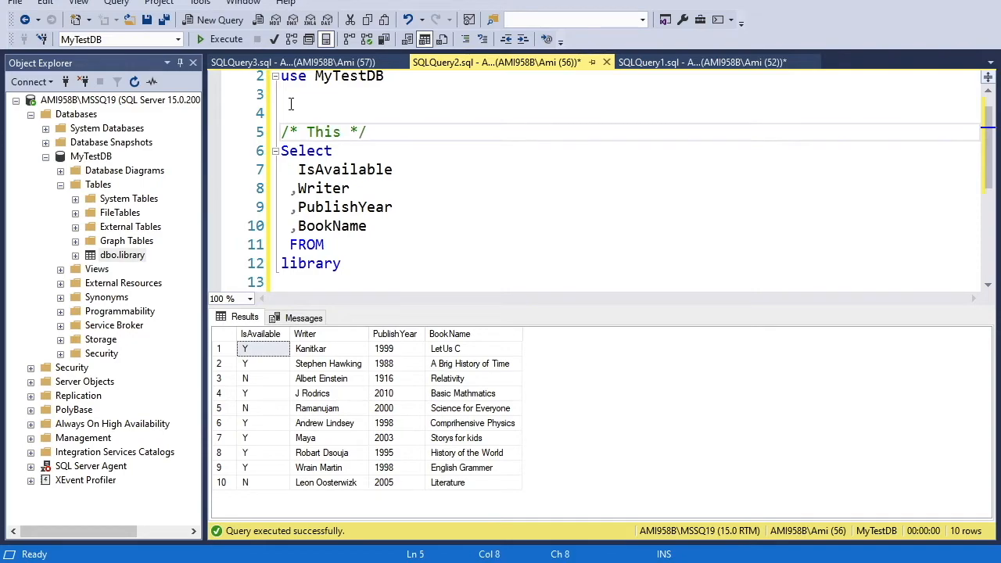
pyautogui.write('is my first query to view')
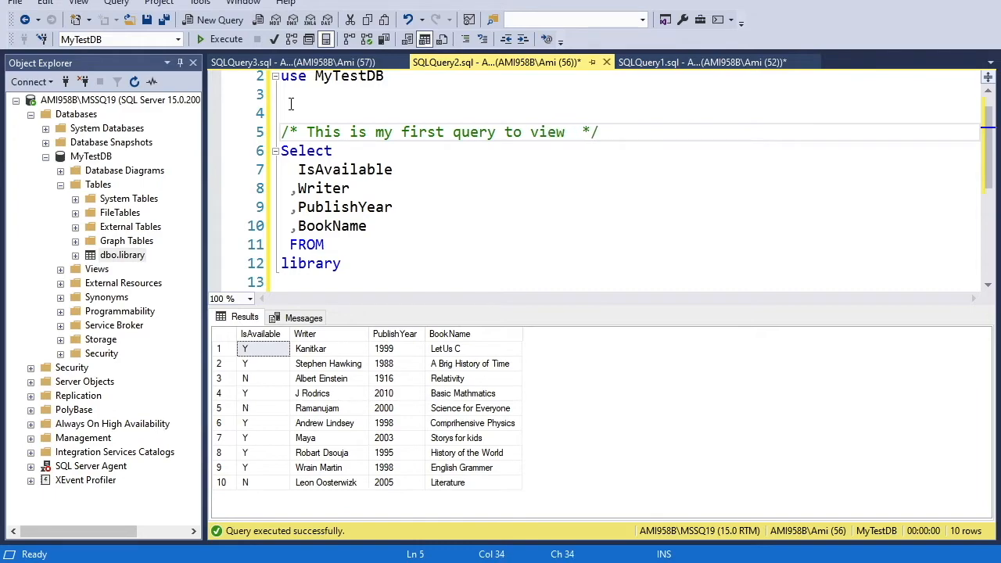
pyautogui.write('the')
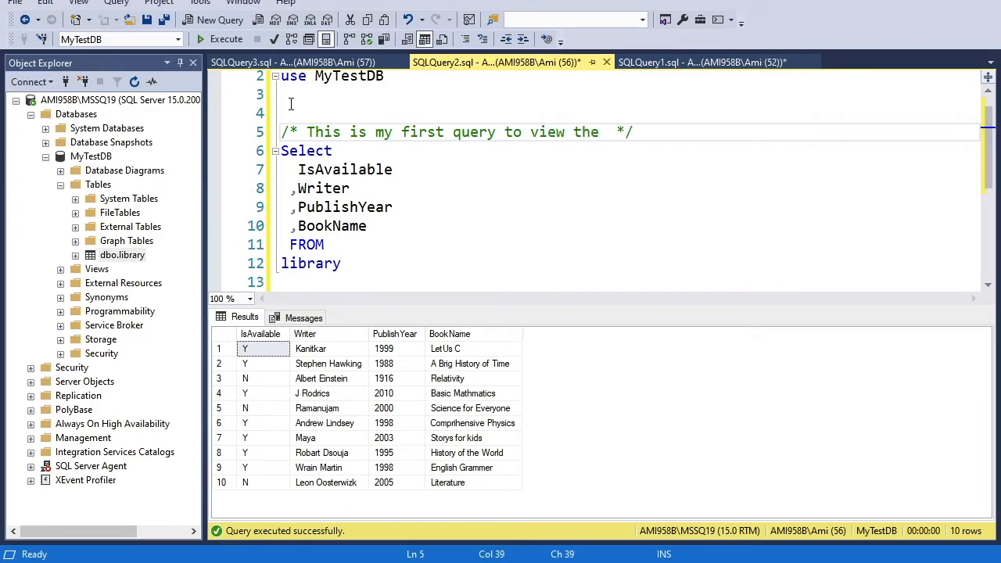
pyautogui.write('table')
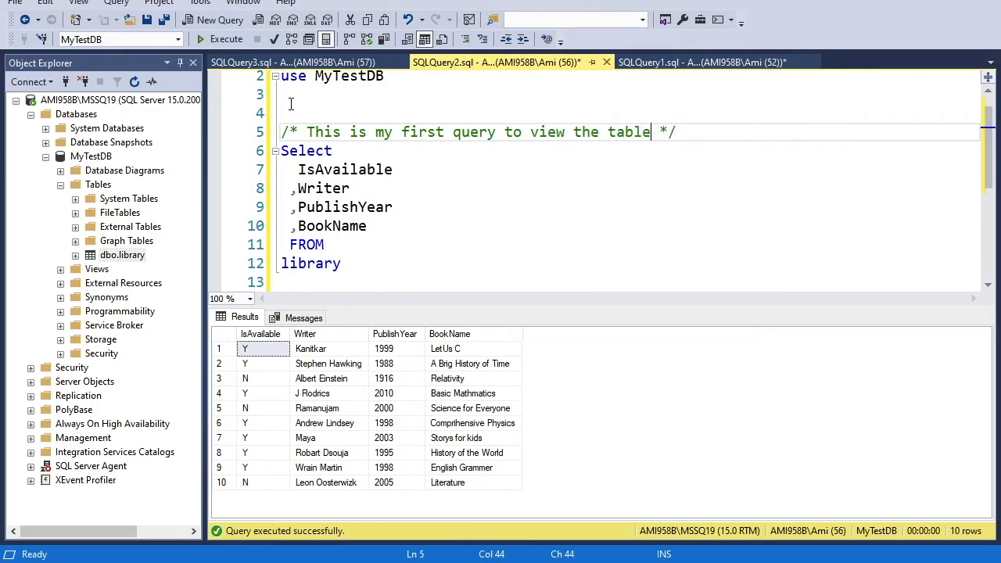
# Step: Select the comment line and execute the selection
pyautogui.doubleClick(305, 150)
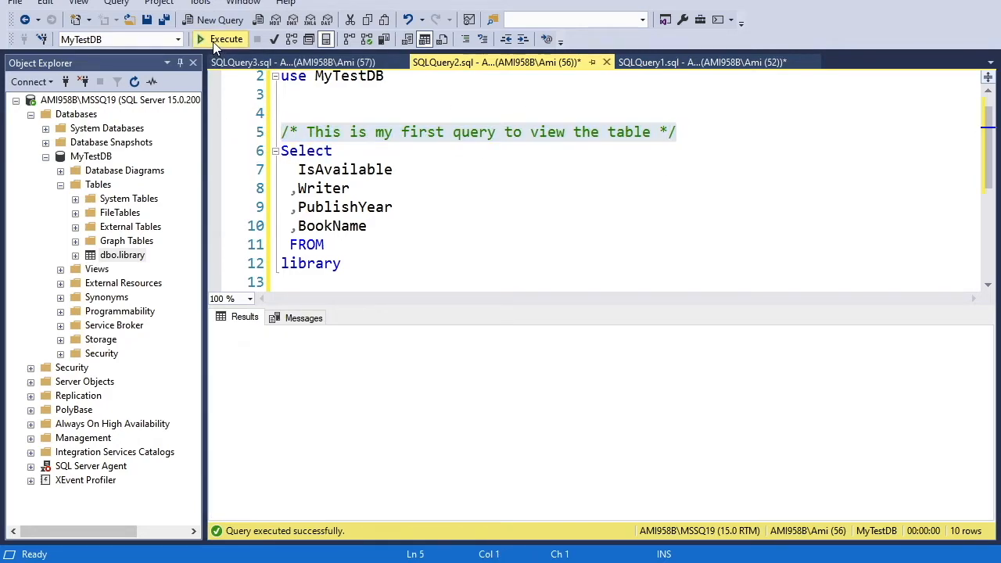
pyautogui.click(226, 40)
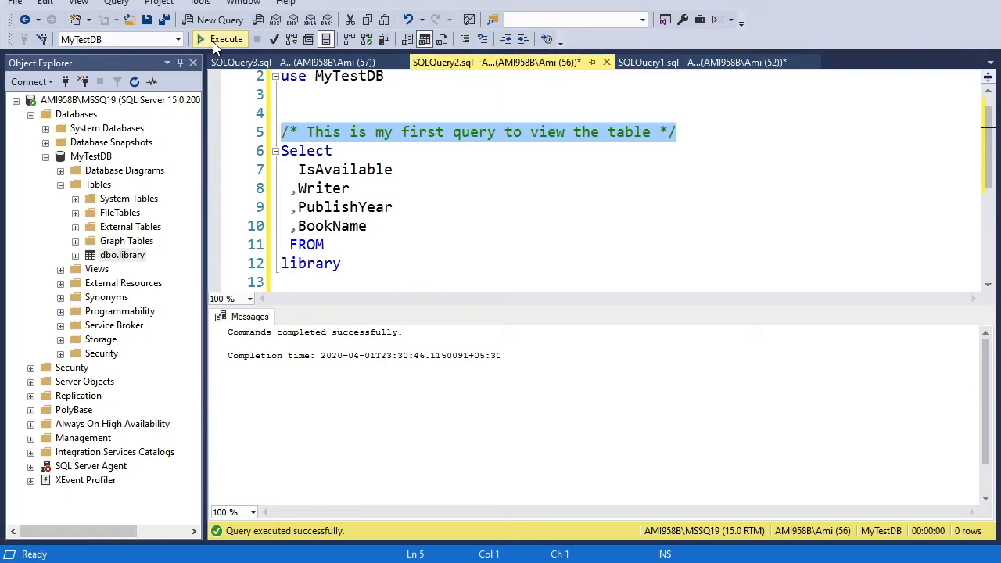
pyautogui.click(226, 39)
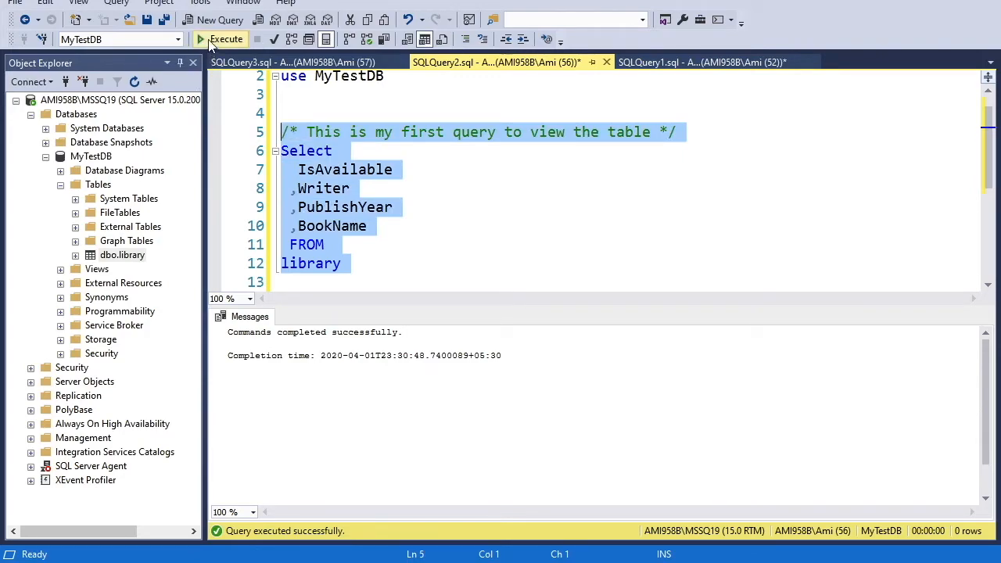
# Step: Execute the full commented library query to list the ten books
pyautogui.click(226, 39)
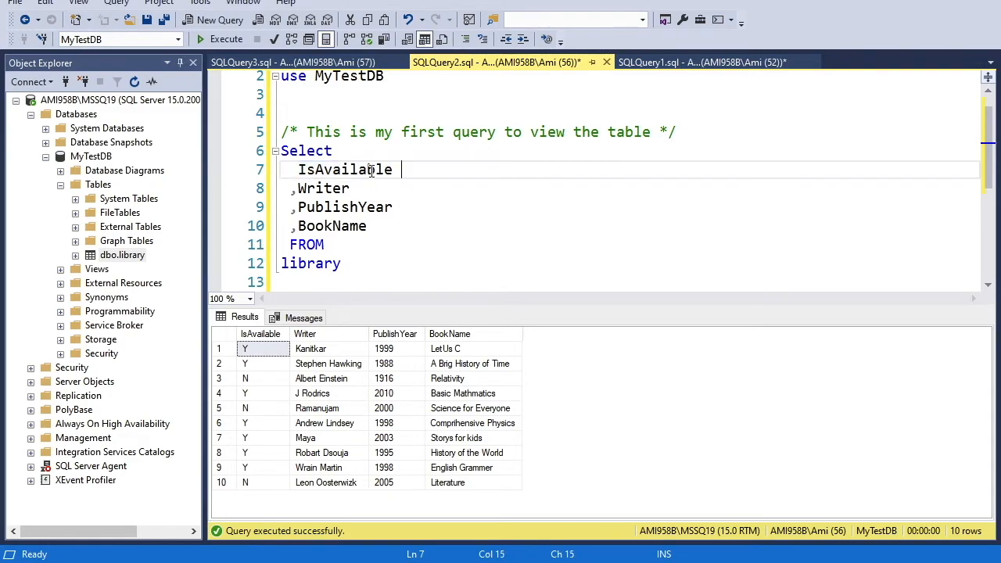
# Step: Alias the Writer column as [Writer Name]
pyautogui.click(357, 188)
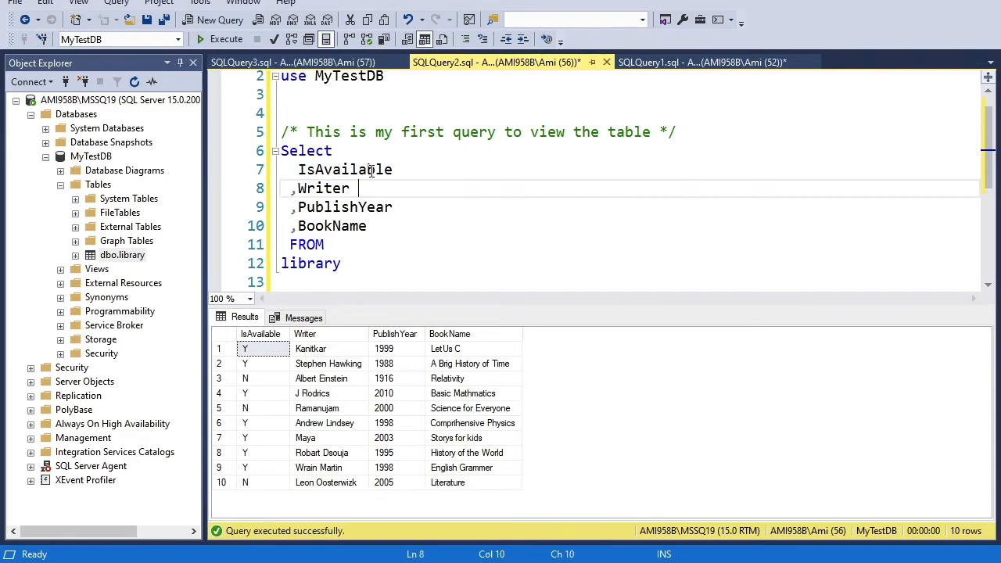
pyautogui.write('A')
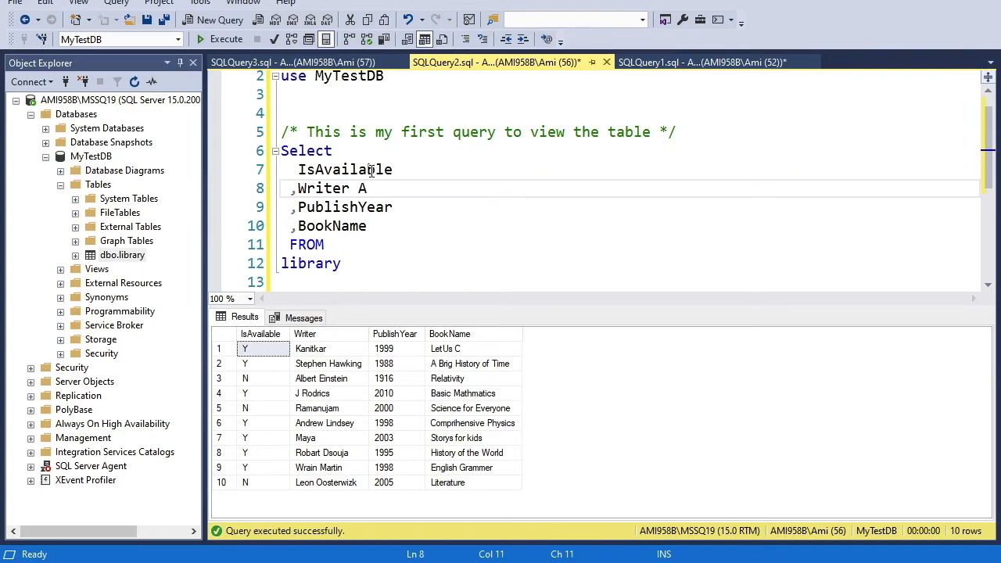
pyautogui.press('BackSpace')
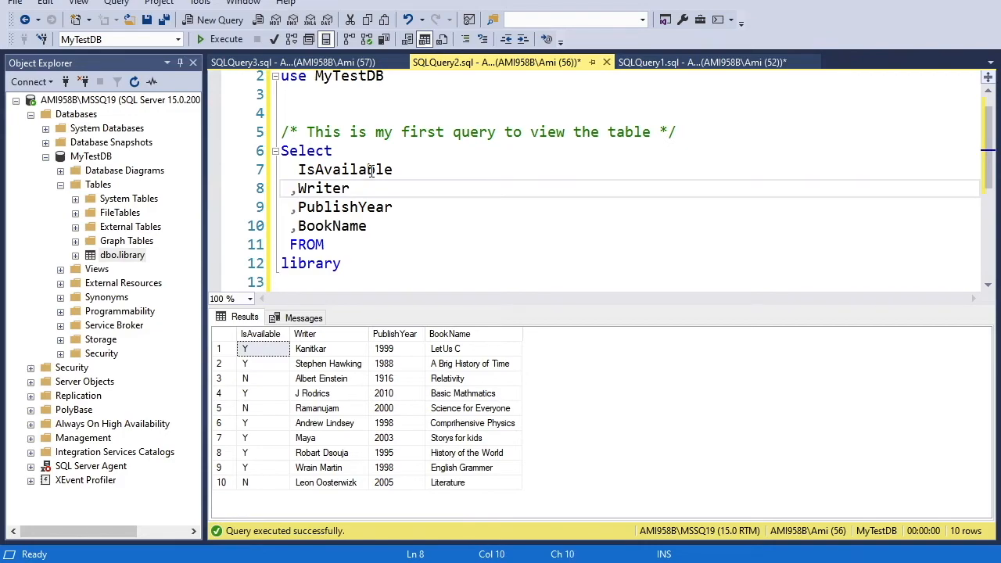
pyautogui.write('AS W')
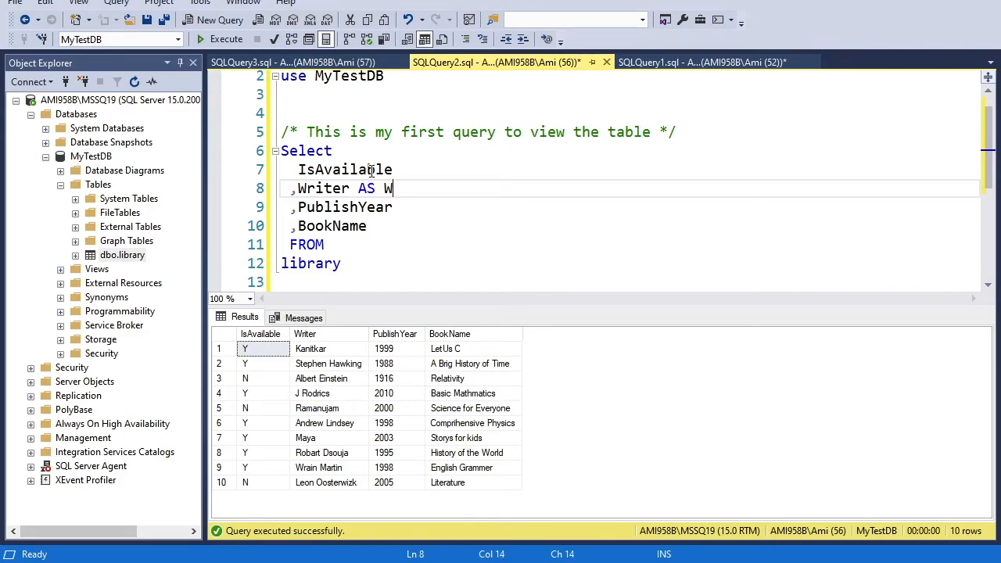
pyautogui.write('riterName')
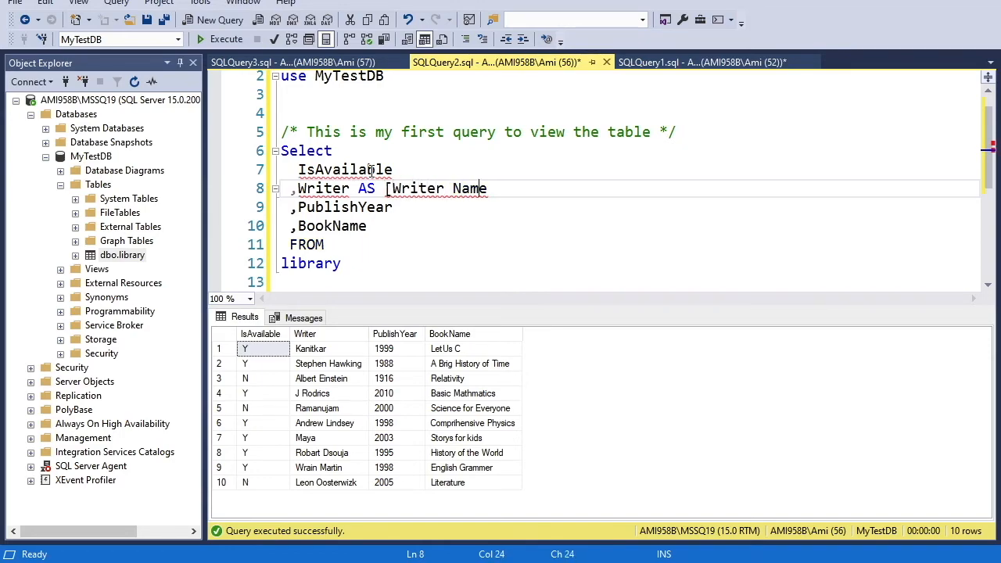
pyautogui.write(']')
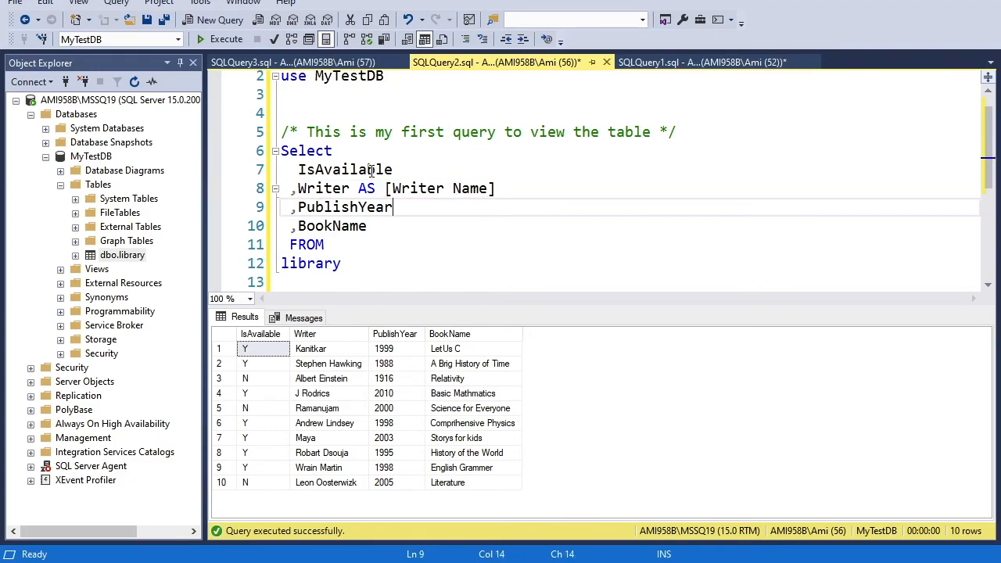
# Step: Alias PublishYear as [Book Published in Year] and BookName as [Book Name]
pyautogui.write('AS')
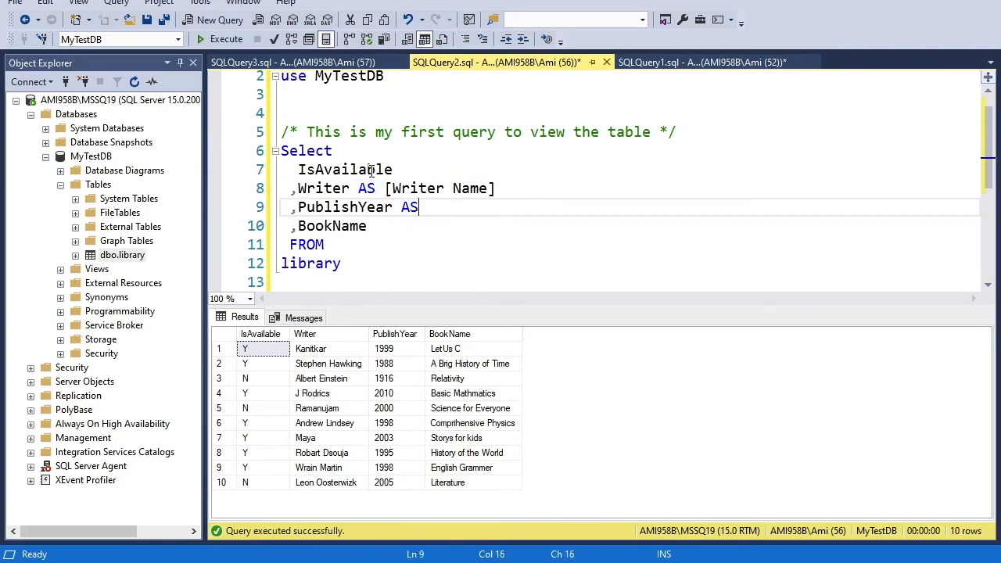
pyautogui.write('[')
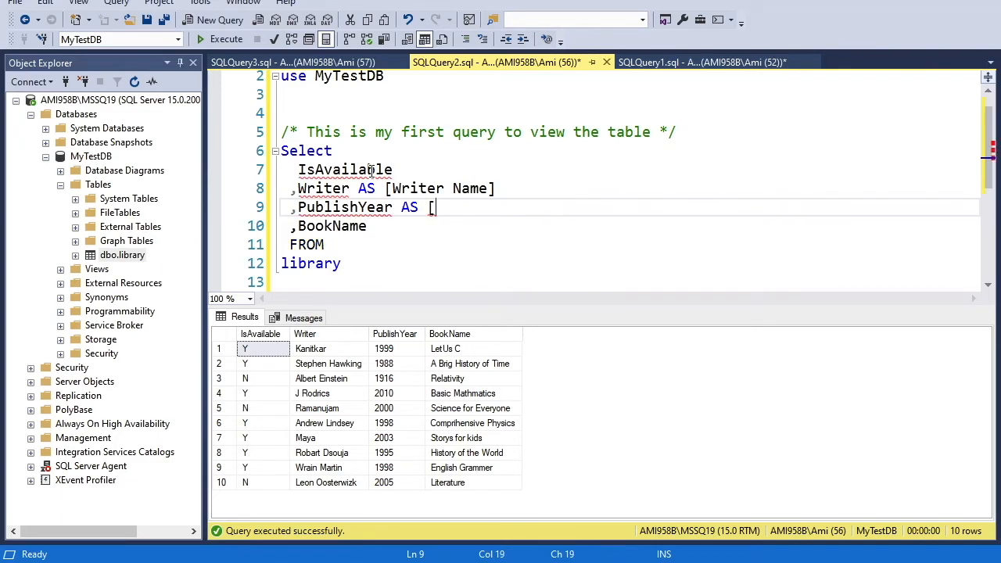
pyautogui.write('Book')
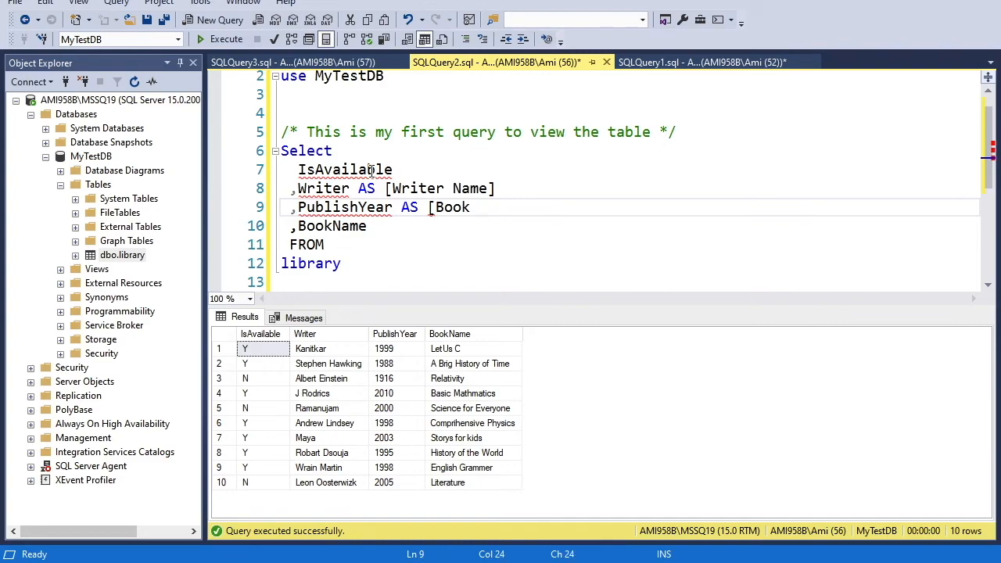
pyautogui.write('Published in Year]')
pyautogui.click(627, 226)
pyautogui.write(' AS')
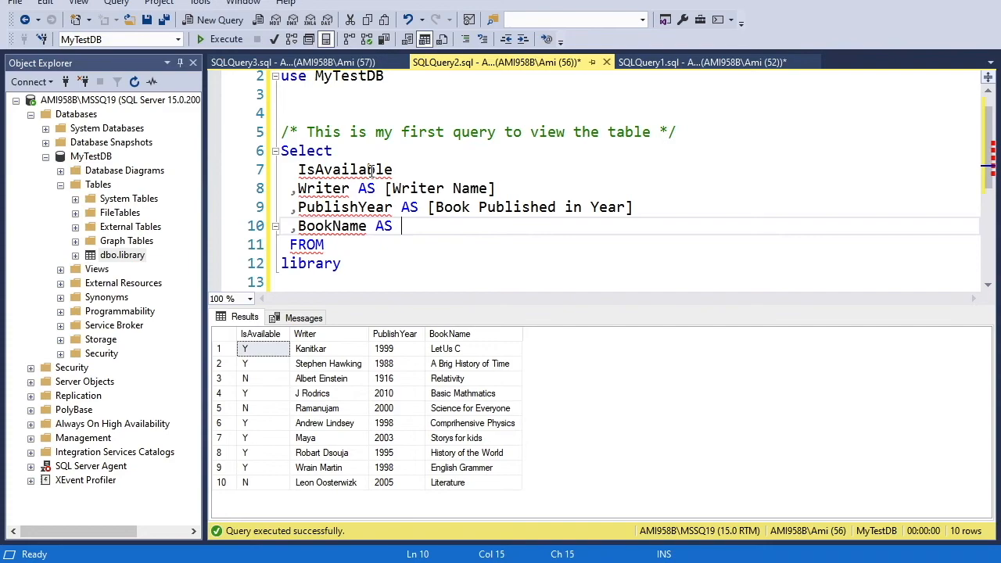
pyautogui.write('[')
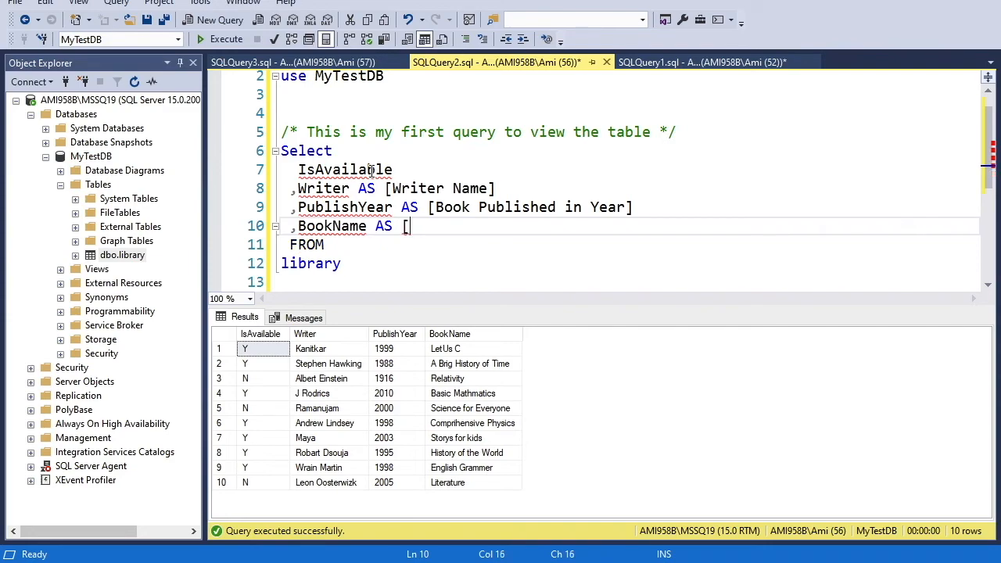
pyautogui.write('Book N')
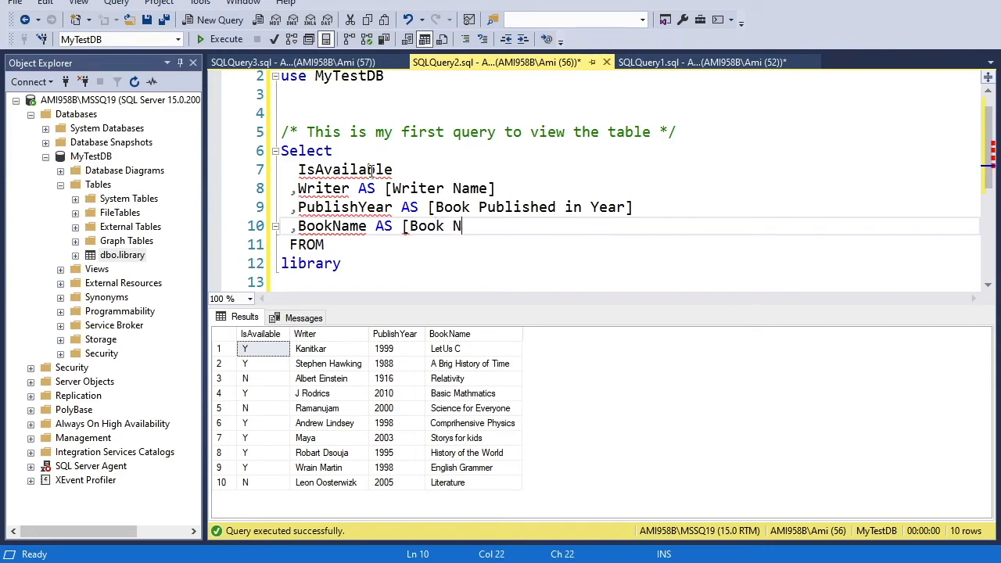
pyautogui.write('ame]')
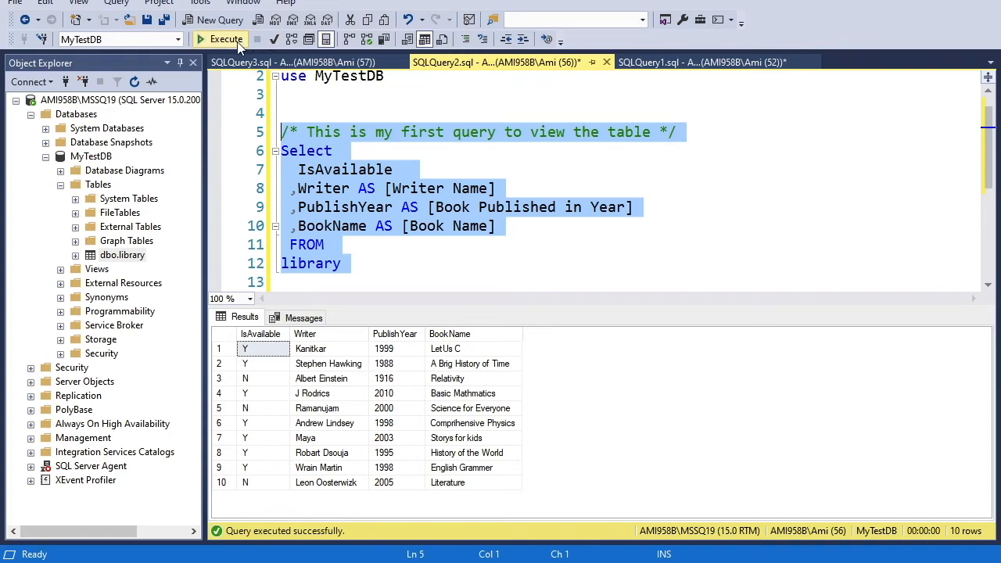
# Step: Execute the aliased query and select the Book Published in Year results column
pyautogui.click(225, 40)
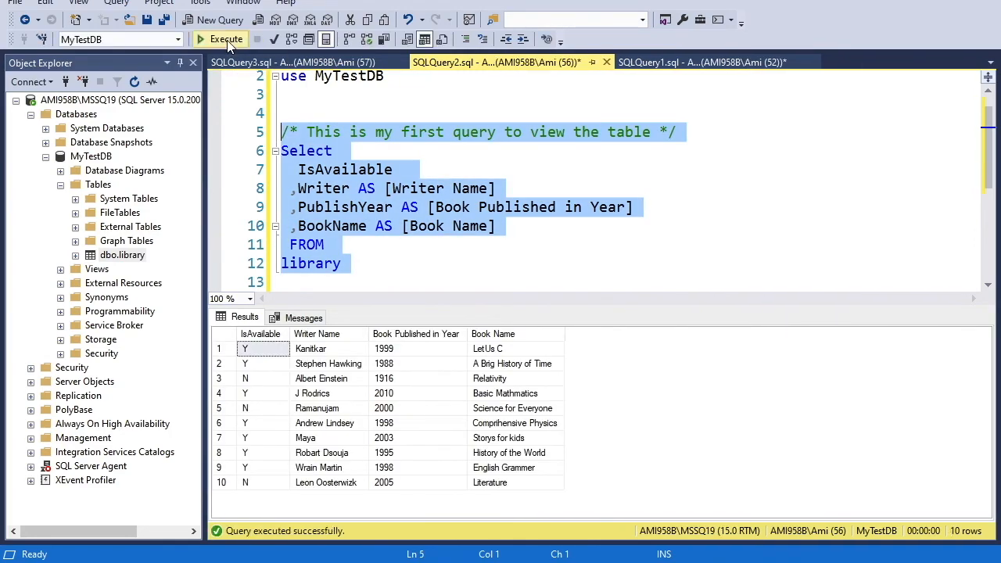
pyautogui.click(416, 333)
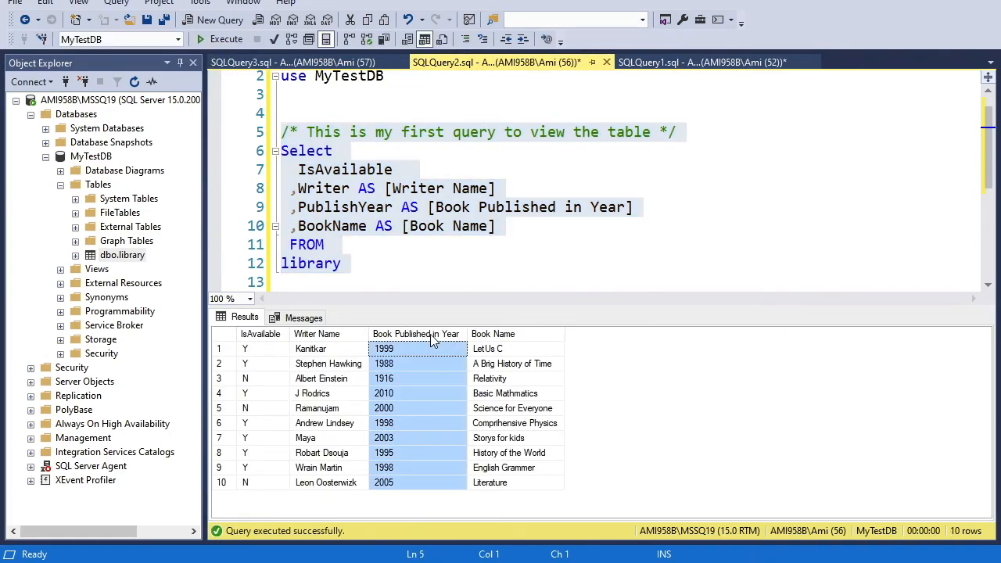
pyautogui.moveTo(438, 336)
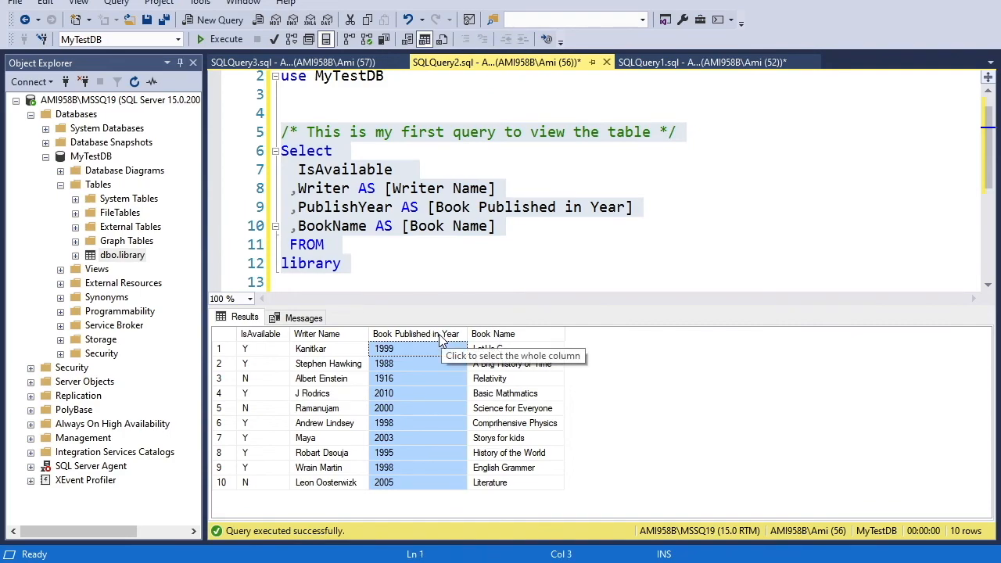
pyautogui.moveTo(399, 344)
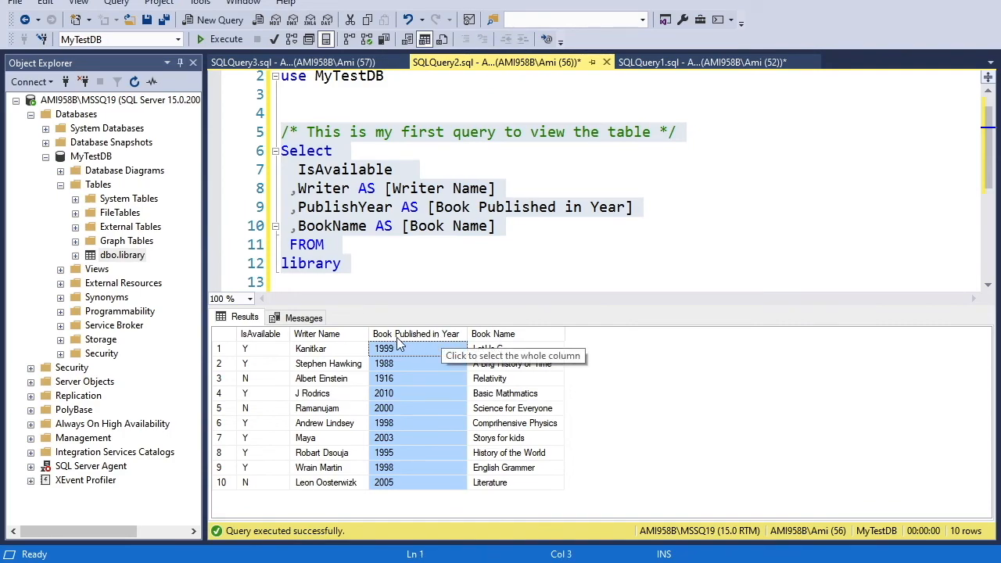
pyautogui.moveTo(516, 348)
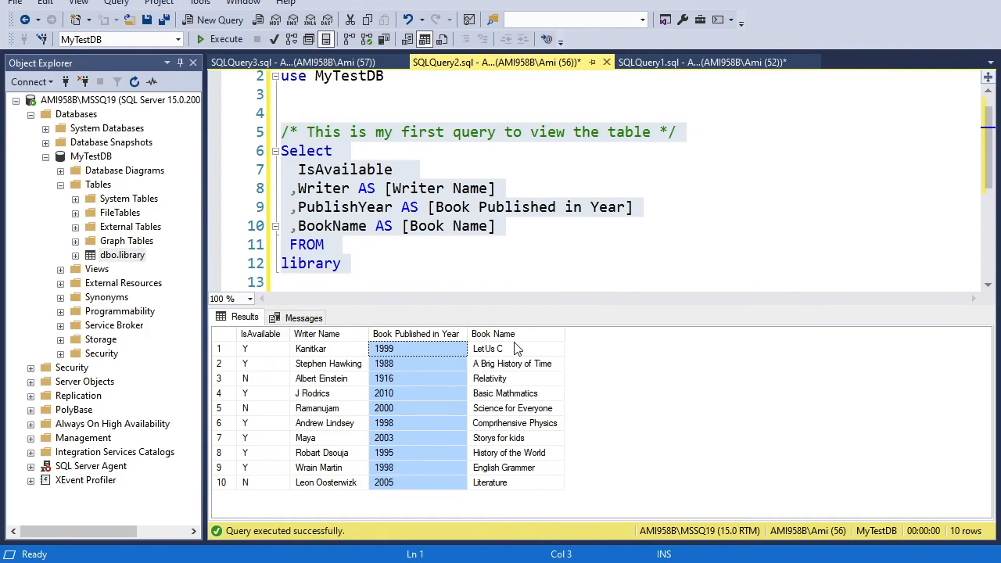